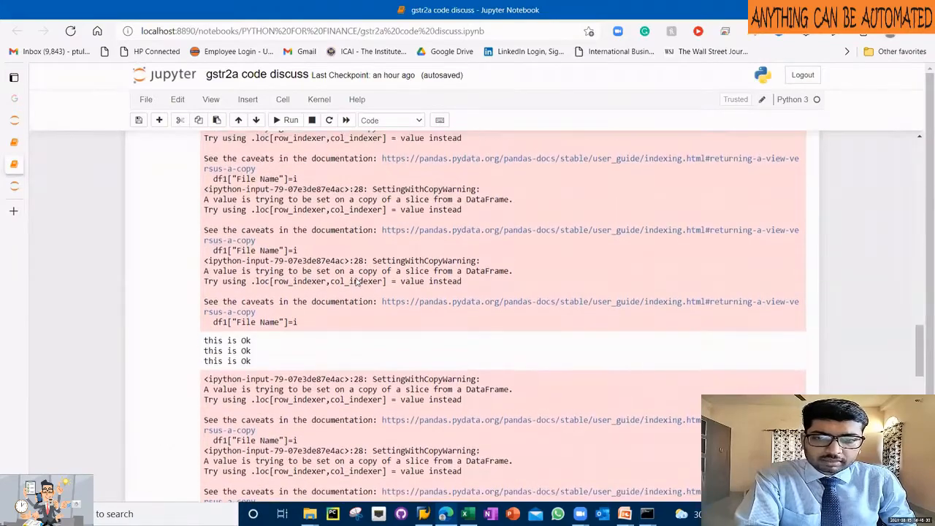
Step: Write a '#numpy module' comment and 'import numpy as np' in the empty cell below the table
scroll("down", 3)
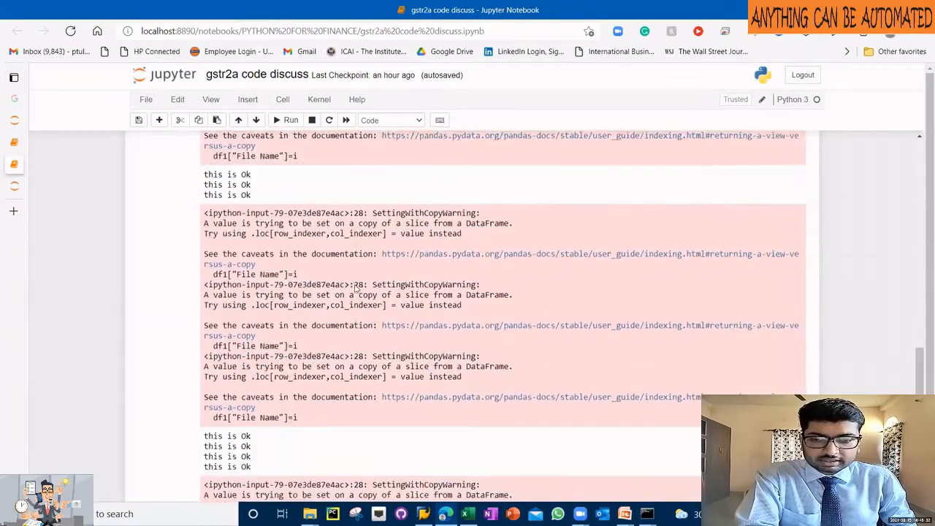
type("df2")
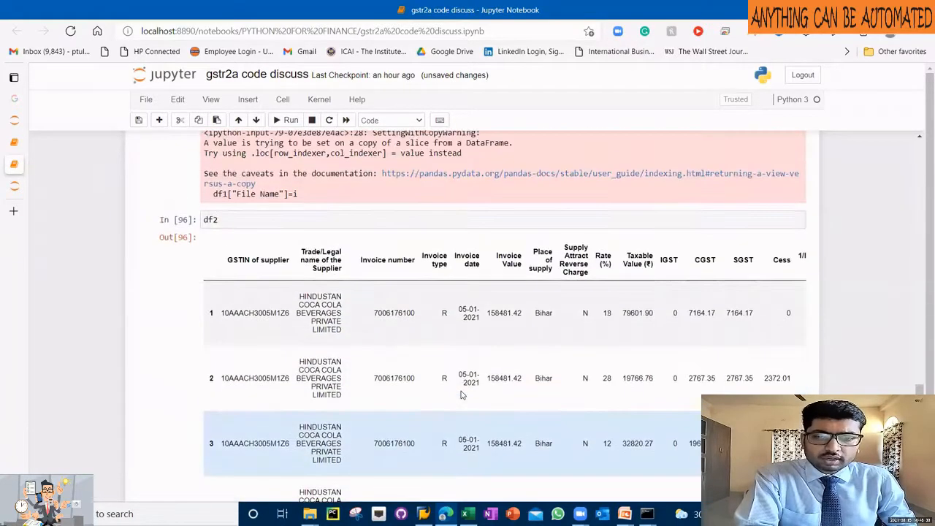
scroll("down", 3)
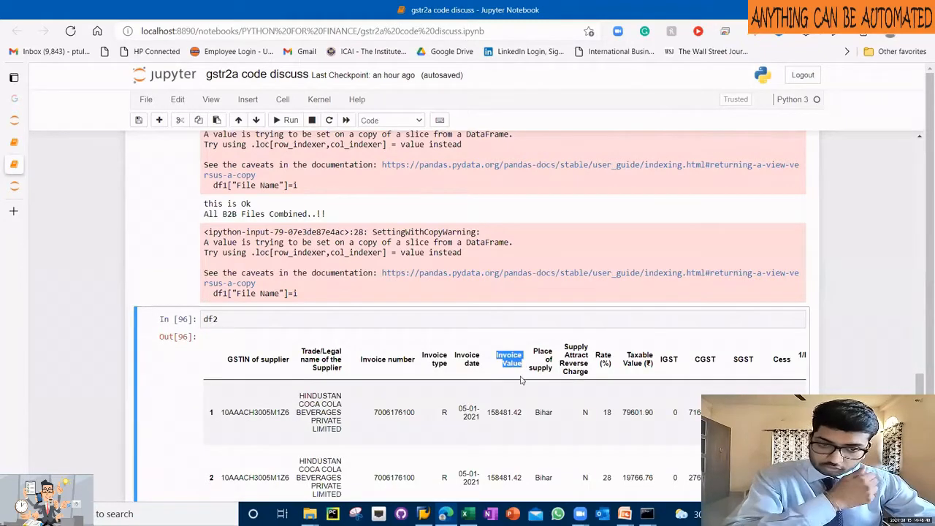
scroll("down", 3)
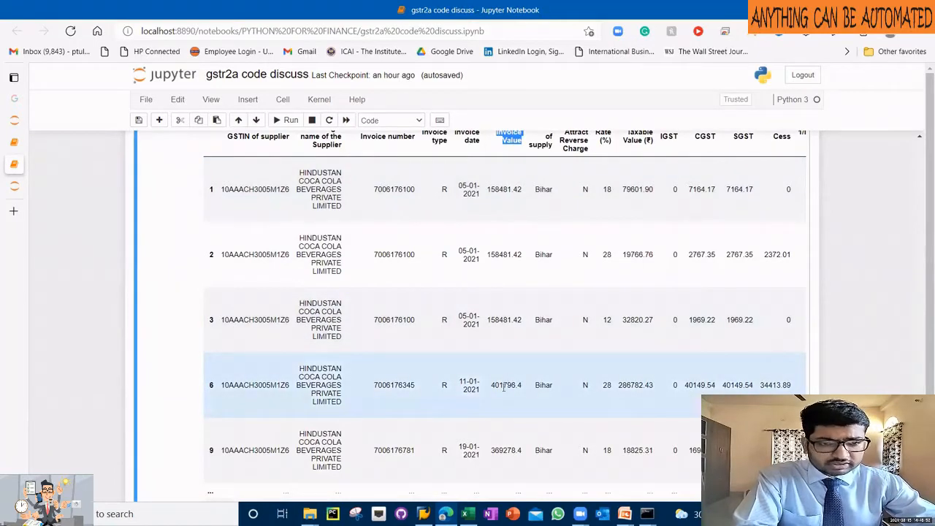
mouse_move(504, 373)
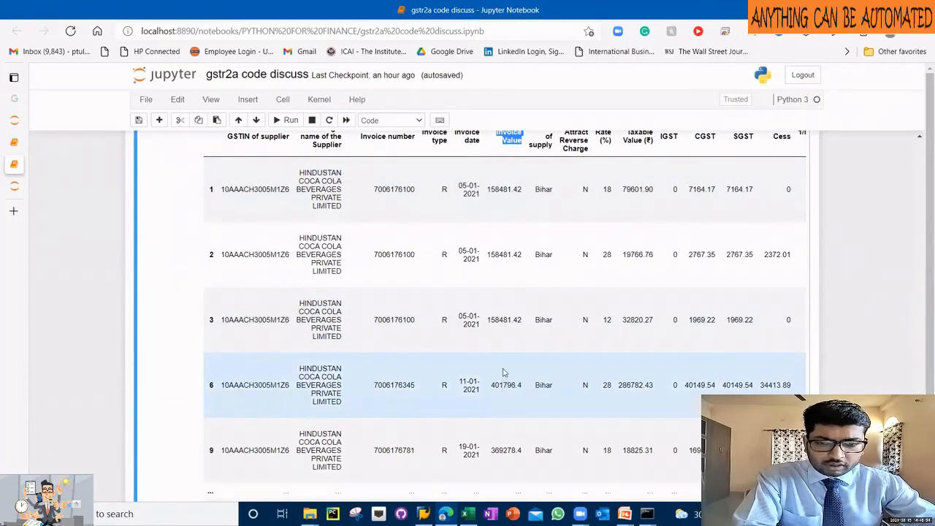
scroll("down", 3)
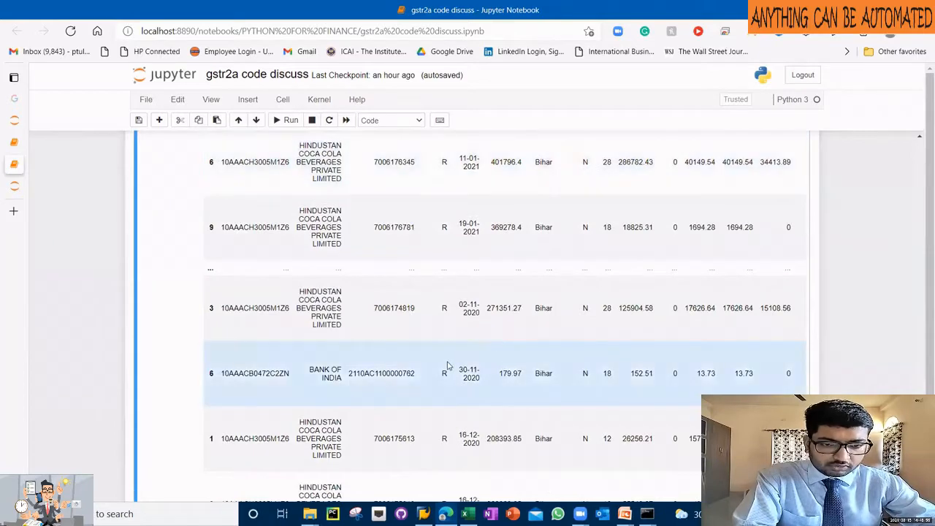
scroll("down", 3)
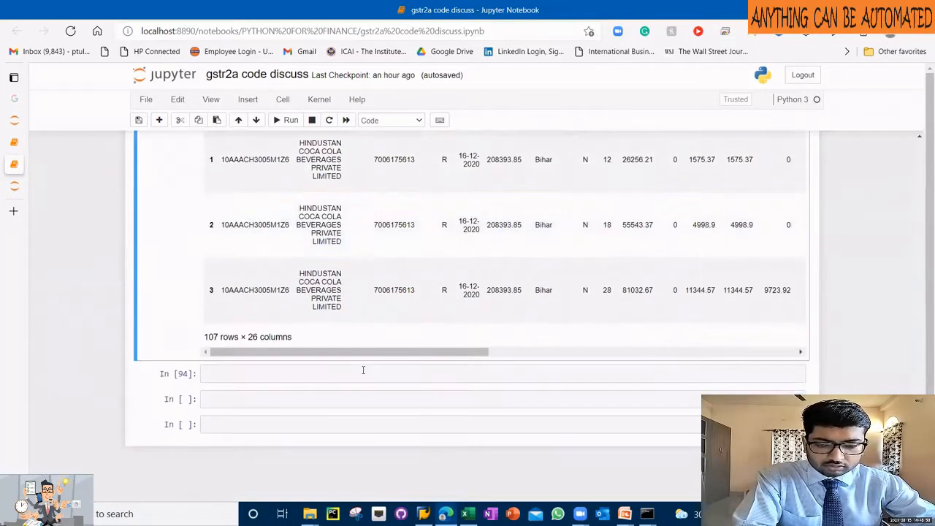
left_click(365, 374)
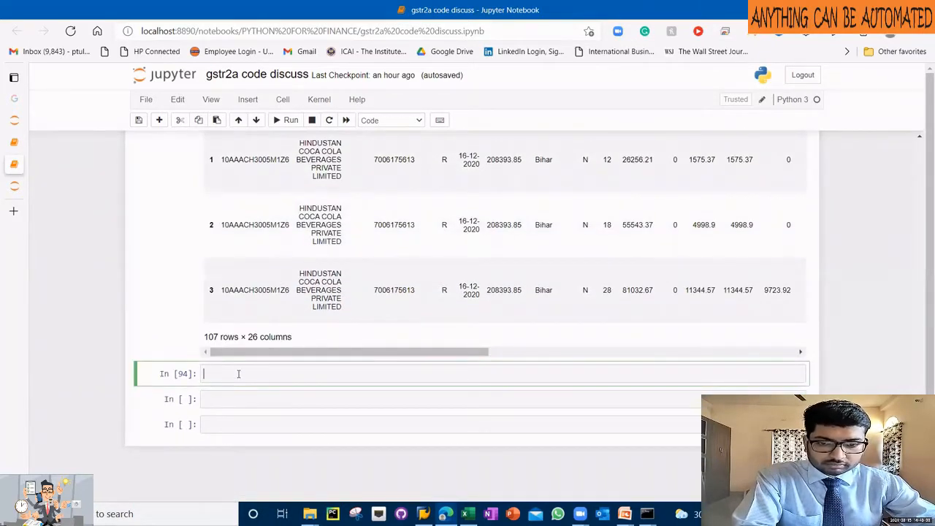
type("#")
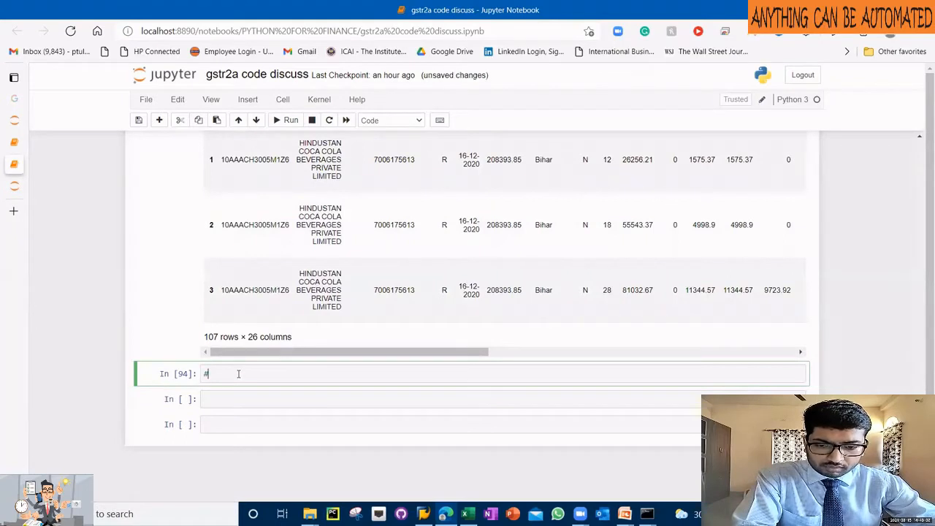
type("numpy")
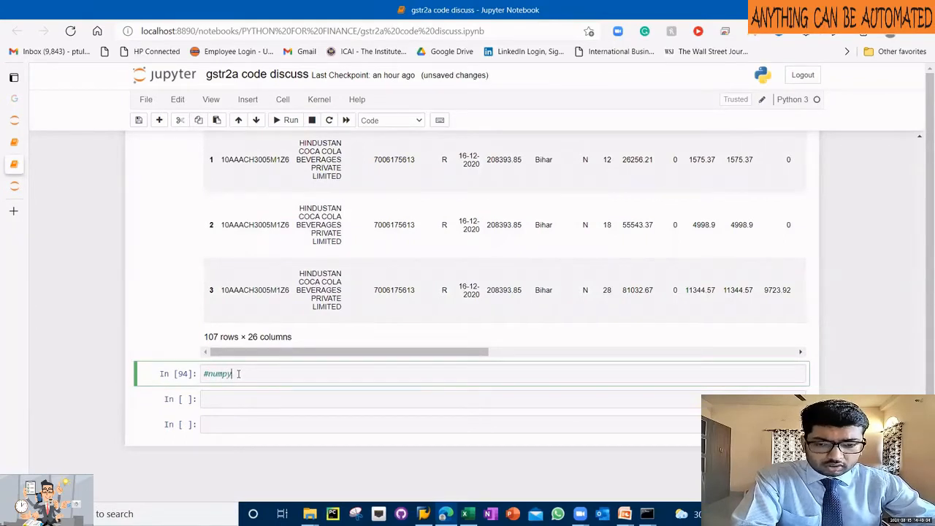
type("module")
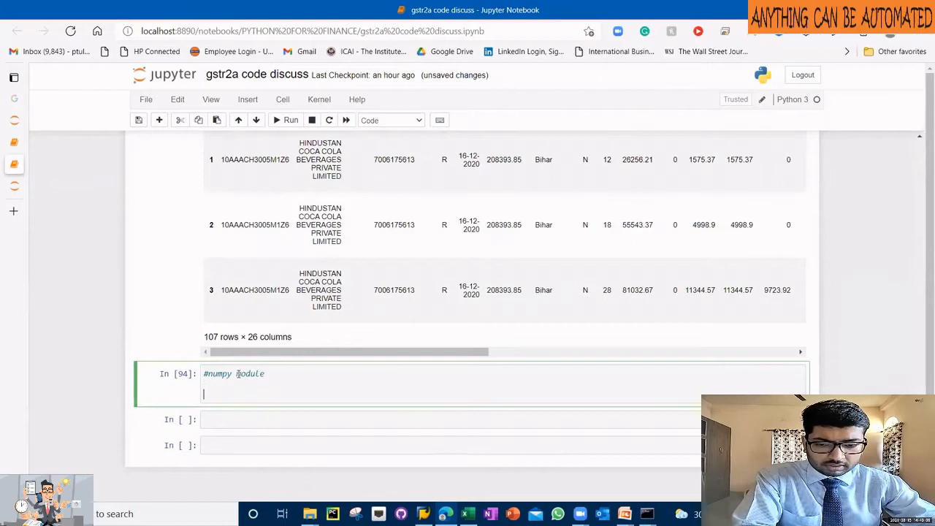
type("import")
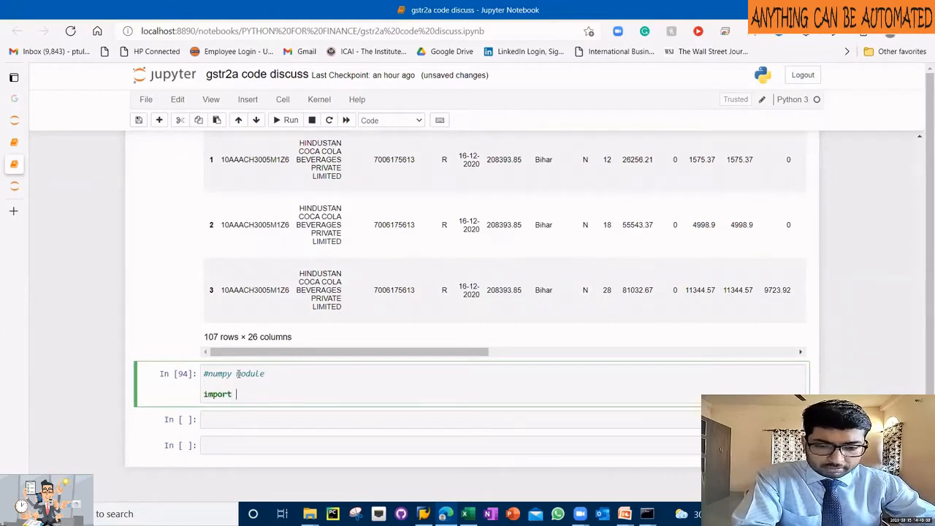
type("numpy")
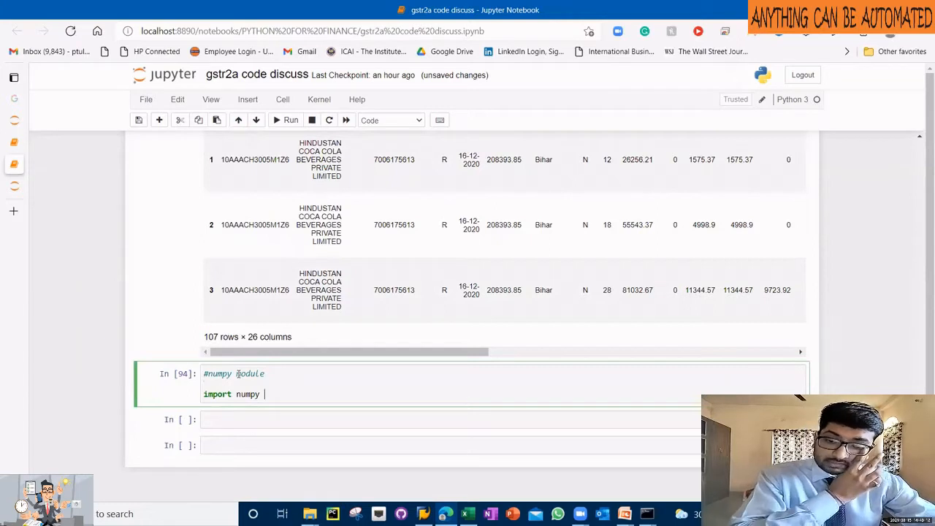
type("as np")
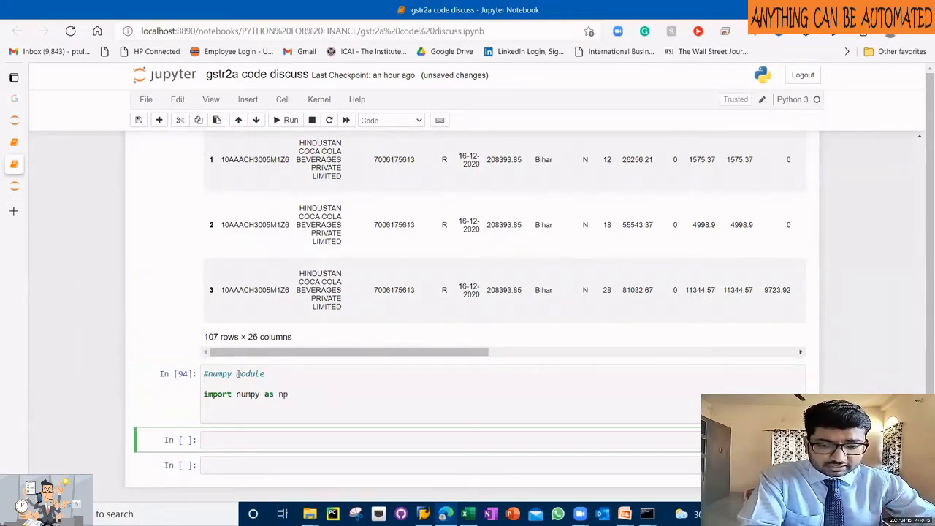
Step: Try '!pip install numpy', confirm it is already installed, and remove that line
type("!pip install numpy")
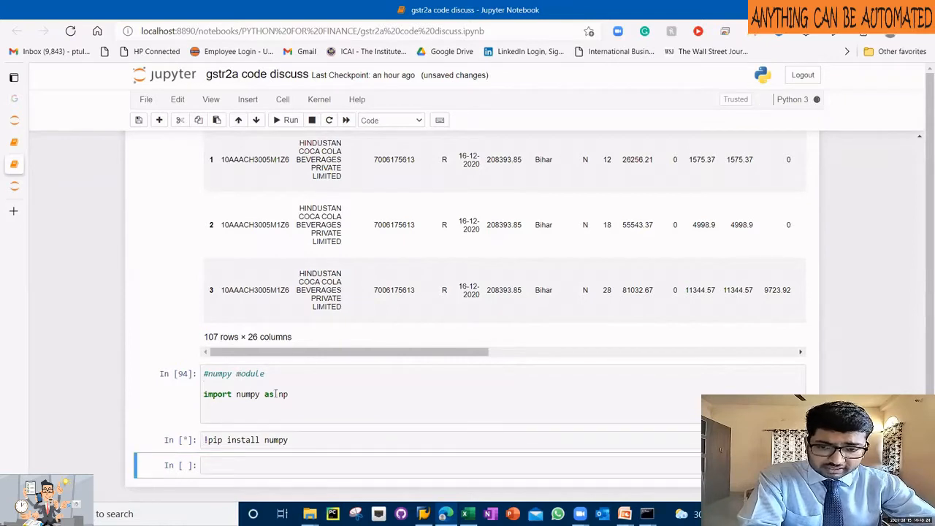
scroll("down", 3)
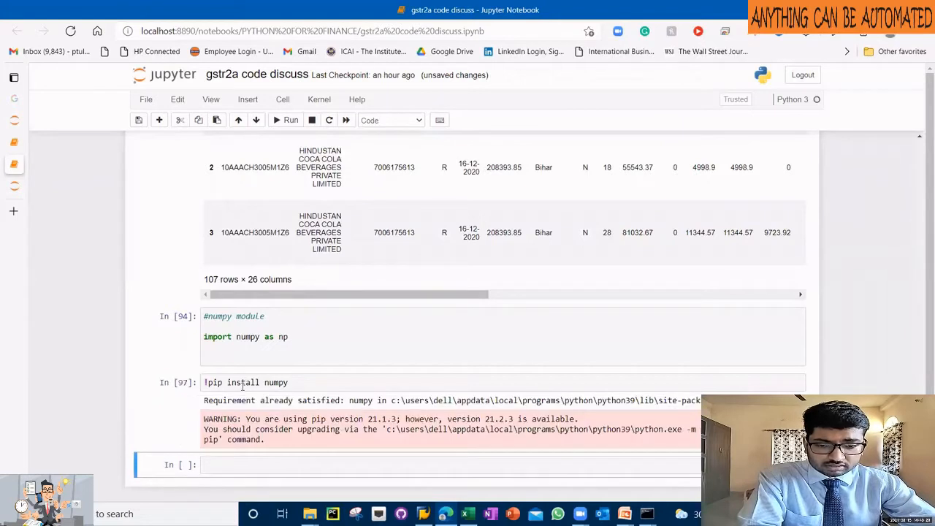
left_click_drag(251, 401, 467, 400)
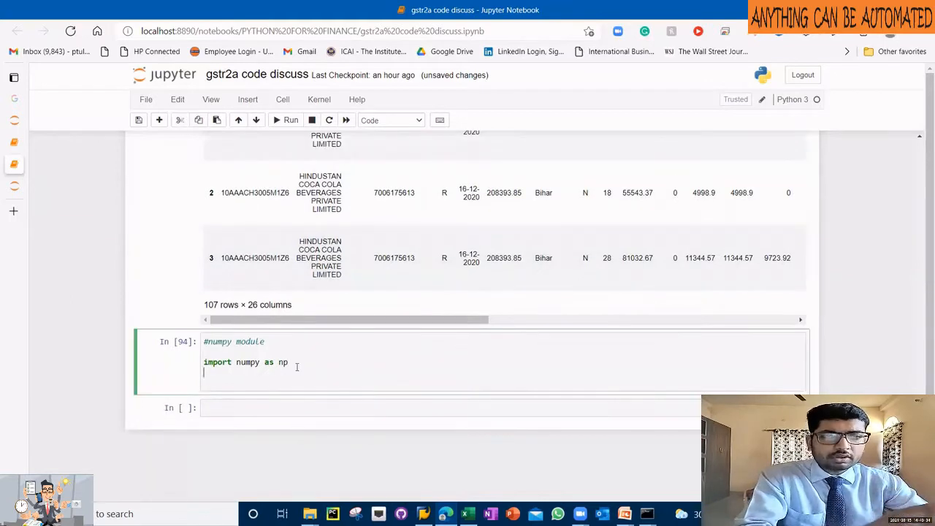
Step: Add empty 'conditions=[]' and 'results=[]' lists beneath the numpy import
key("enter")
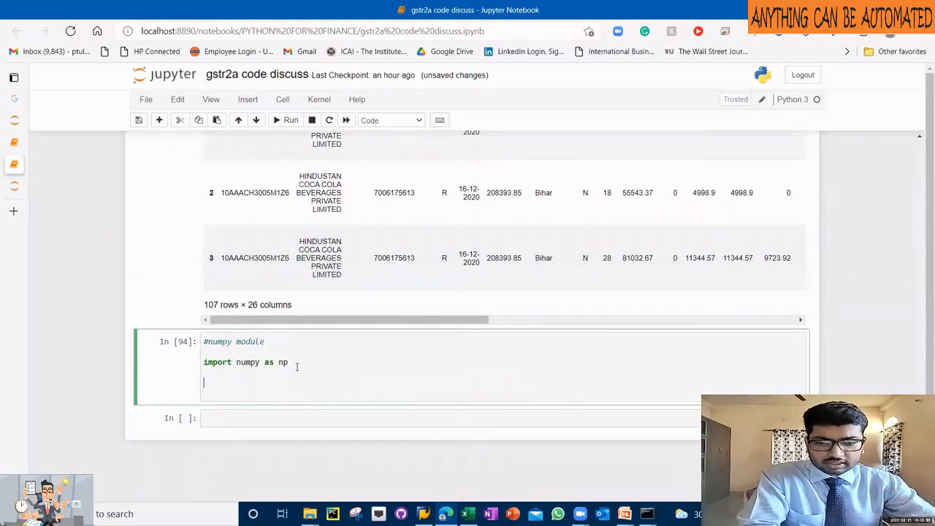
type("condi")
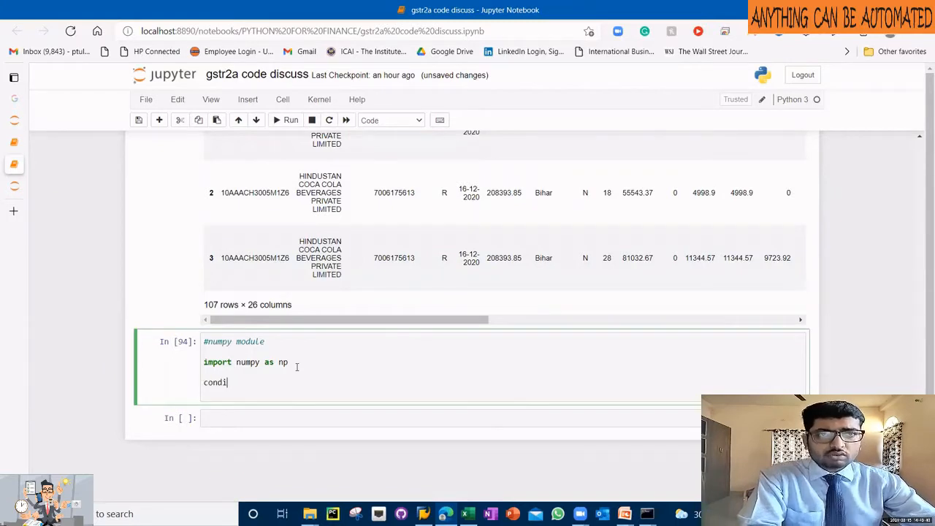
type("tions=")
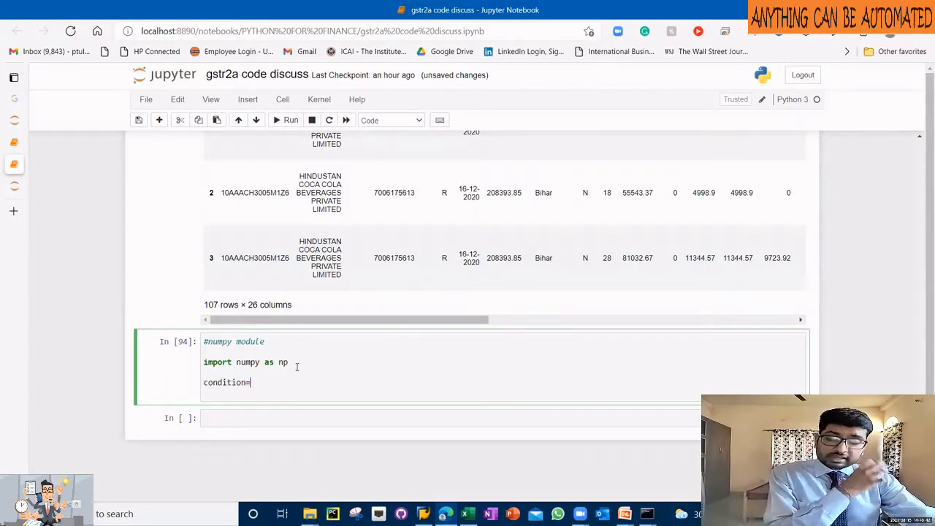
type("[]")
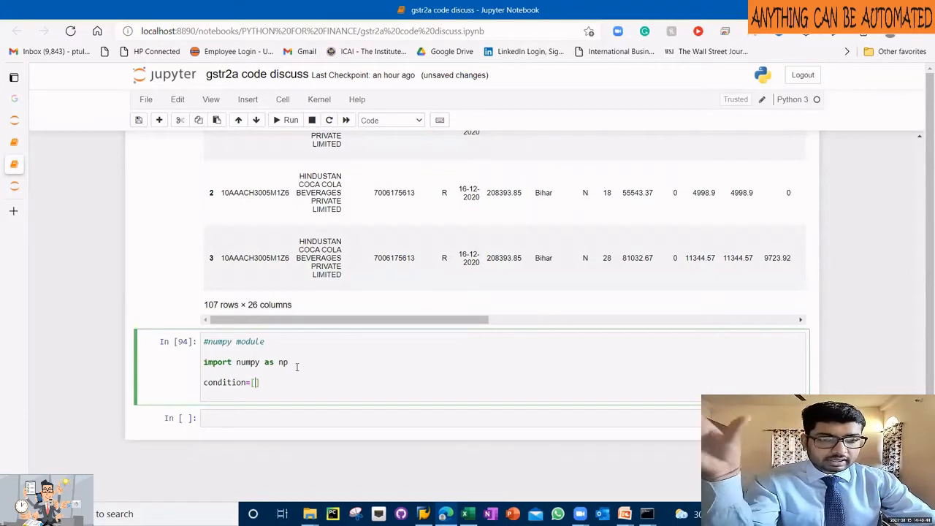
type("re")
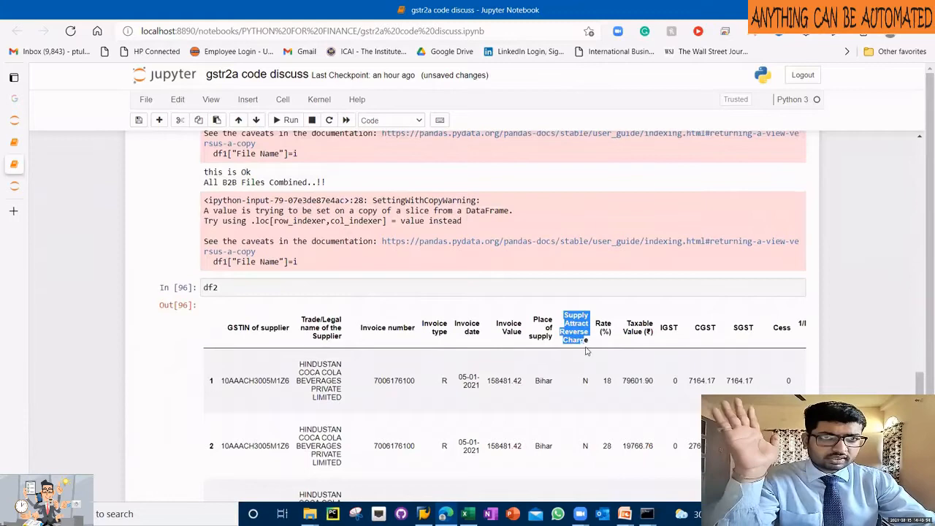
scroll("down", 3)
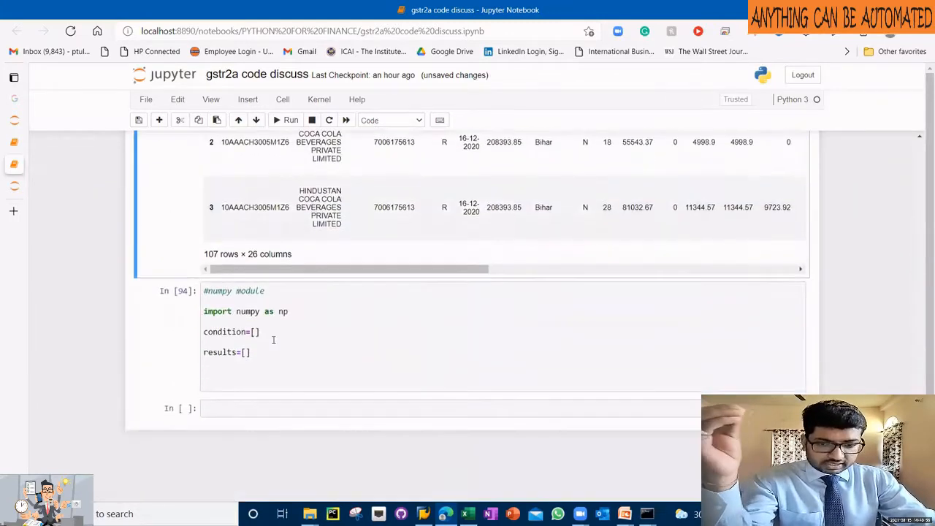
left_click(256, 330)
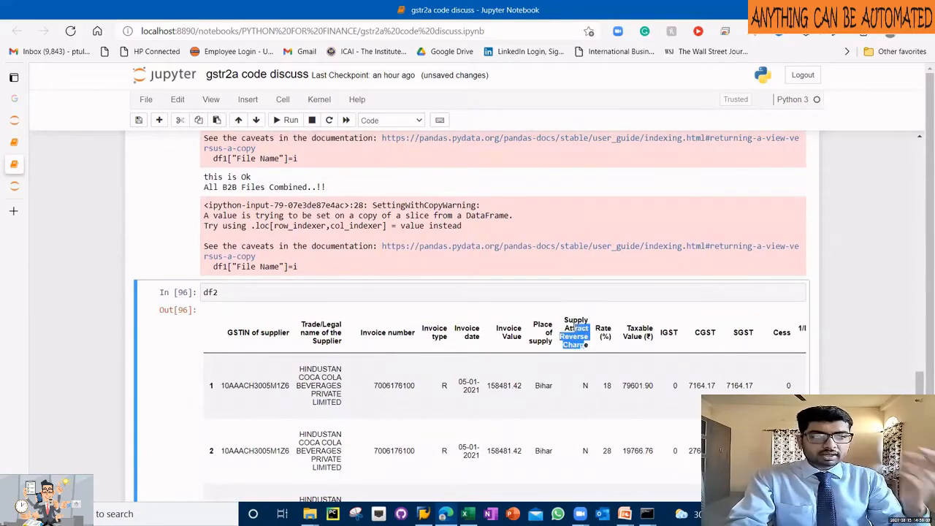
Step: Add the Supply Attract Reverse Charge == 'Y' condition with its 'This is RCM Supplies' result
scroll("down", 3)
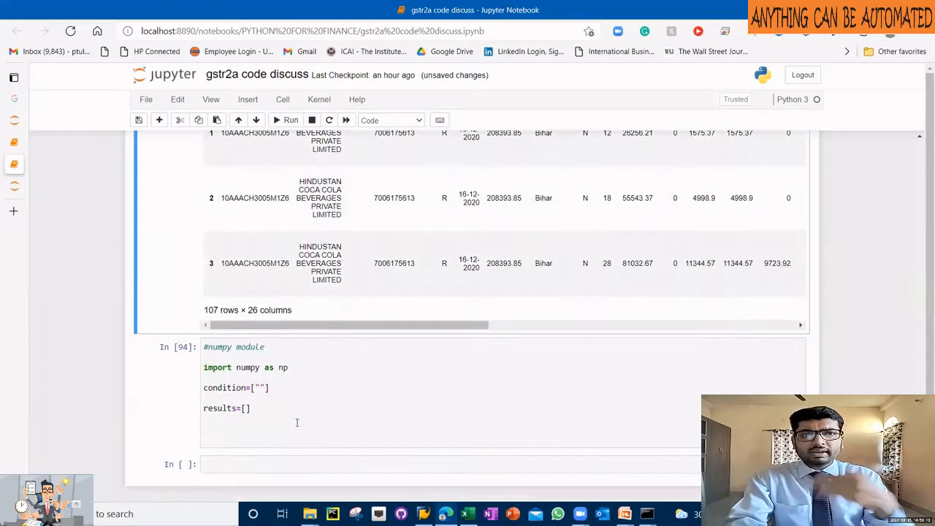
type("Supply Attract Reverse Charge")
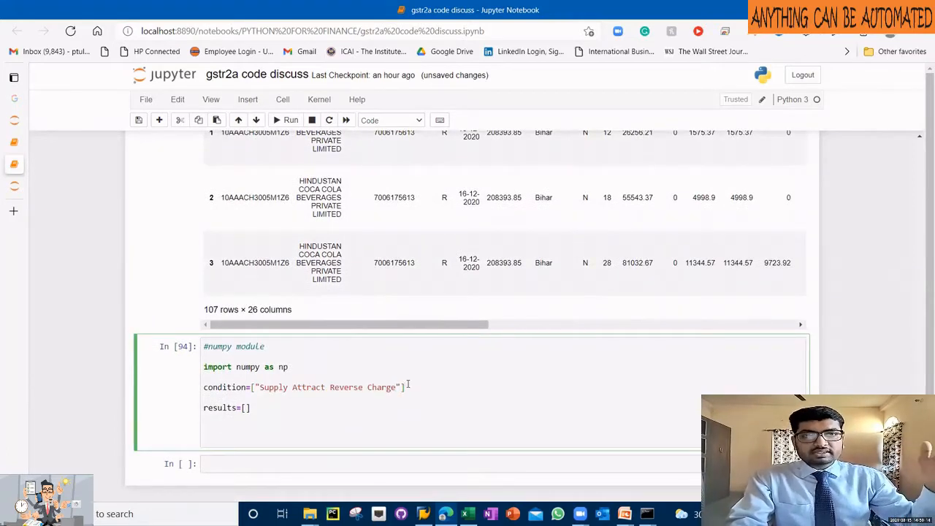
type("==\"Y\"")
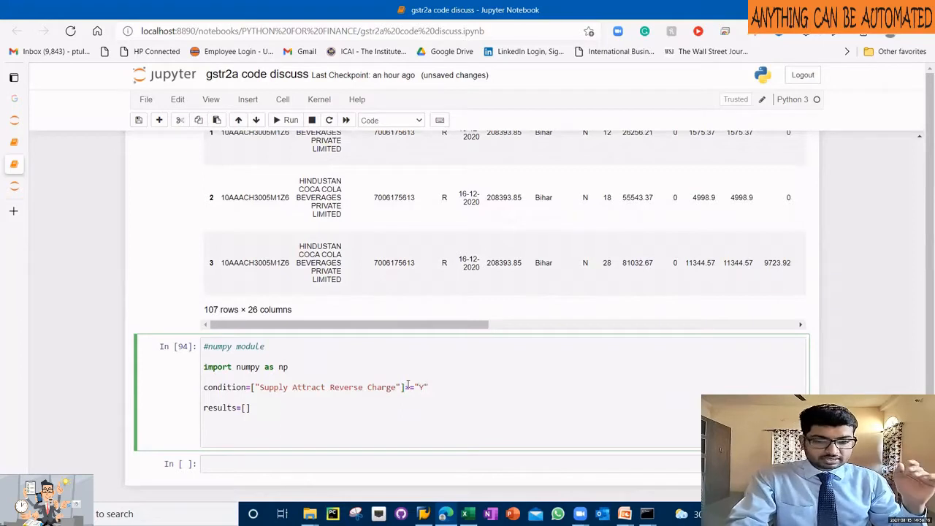
type("TH\"")
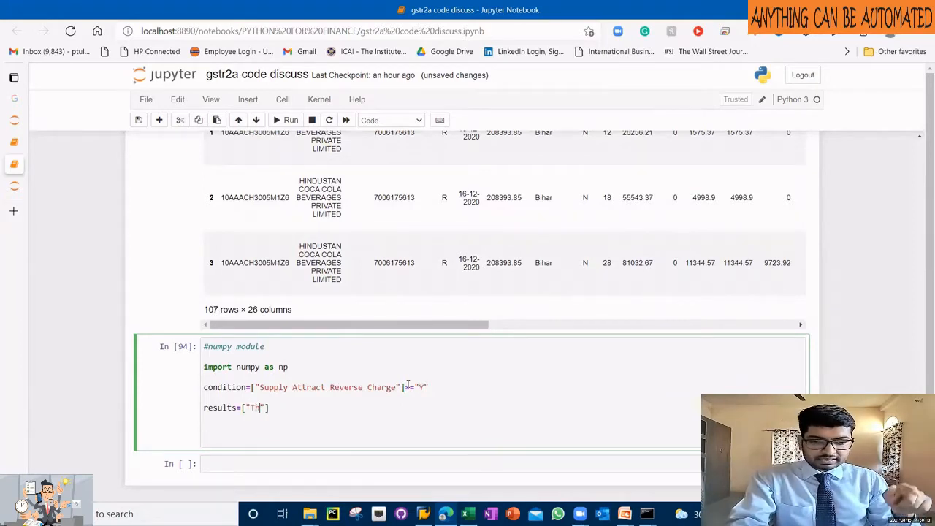
type("his is RCM Supplies")
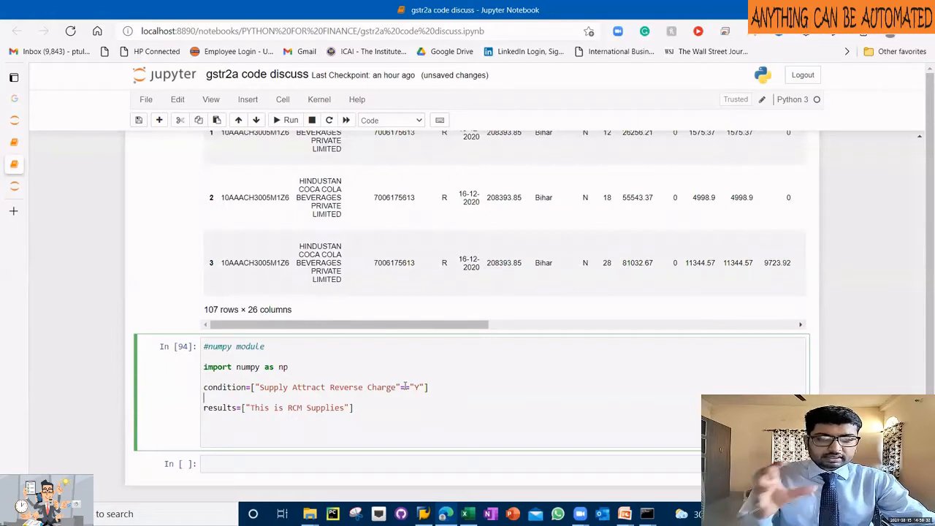
type(",")
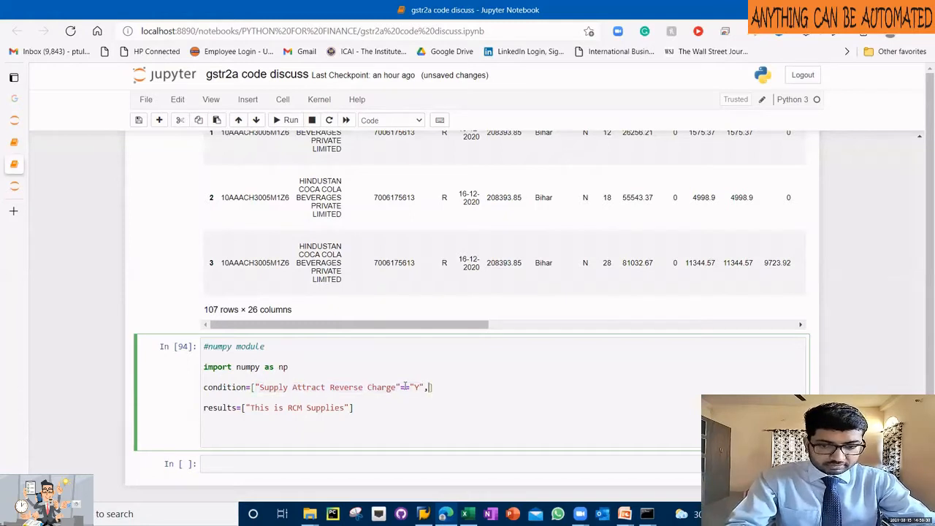
Step: Add the second reverse-charge condition with its 'This is Not an RCM Supplies' result
type("\"Supply Attract Reverse Charge\"==\"Y\"")
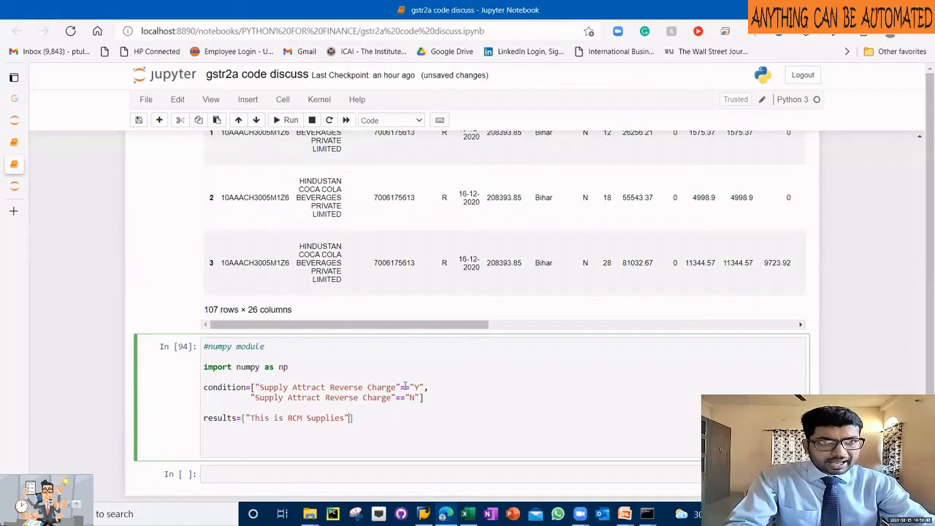
type("\"T\"]")
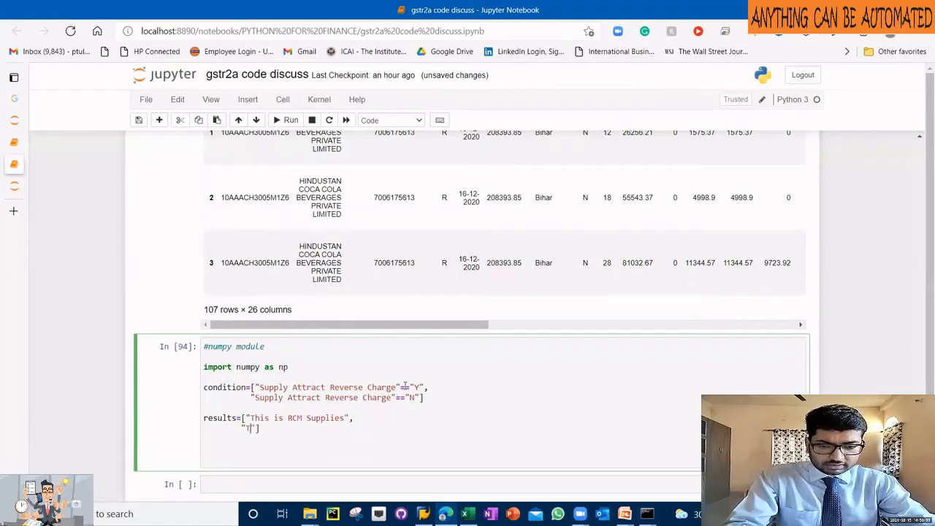
type("Not a")
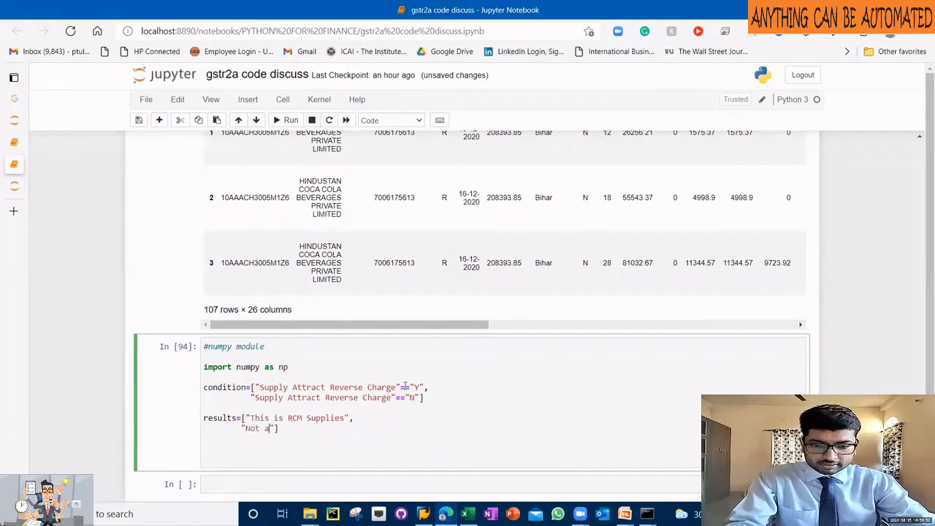
type("n RCM Supplies")
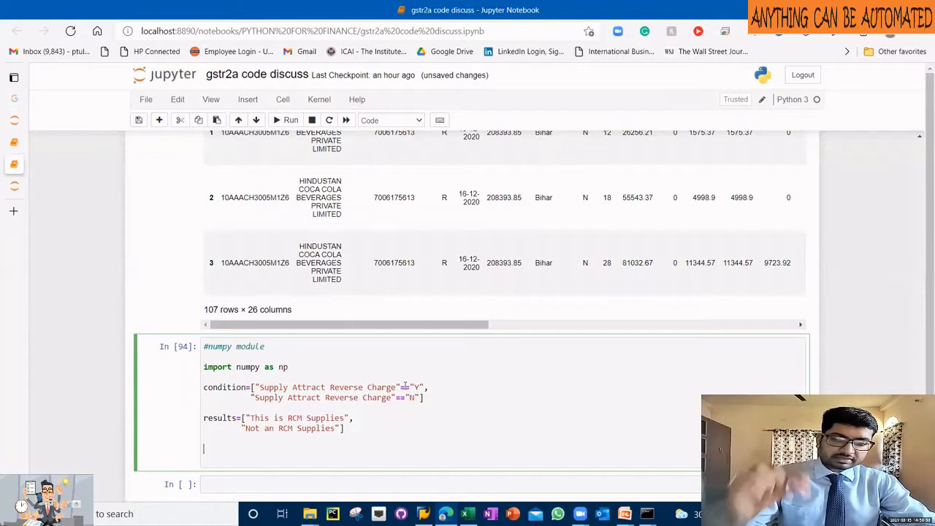
type("df2[")
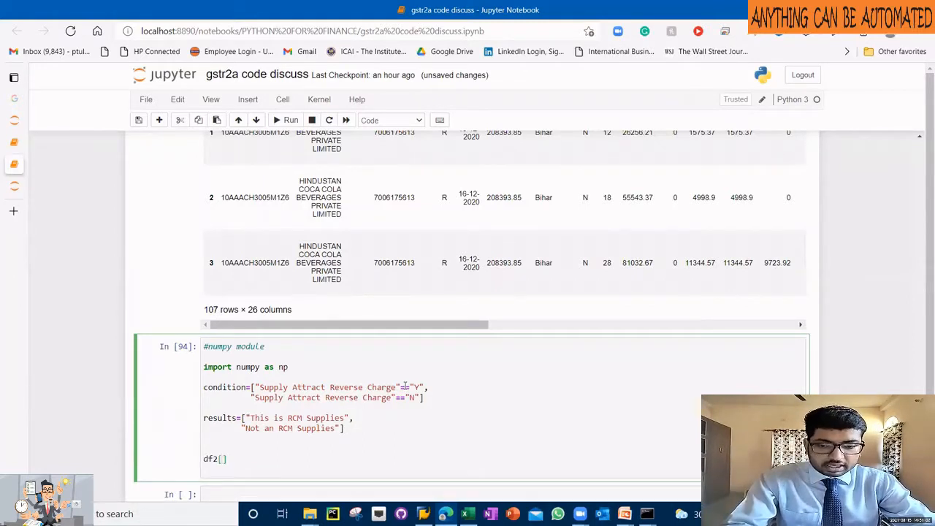
Step: Assign df2['RCM Remarks'] = np.select(conditions, results)
type("\"RCM Remar\"")
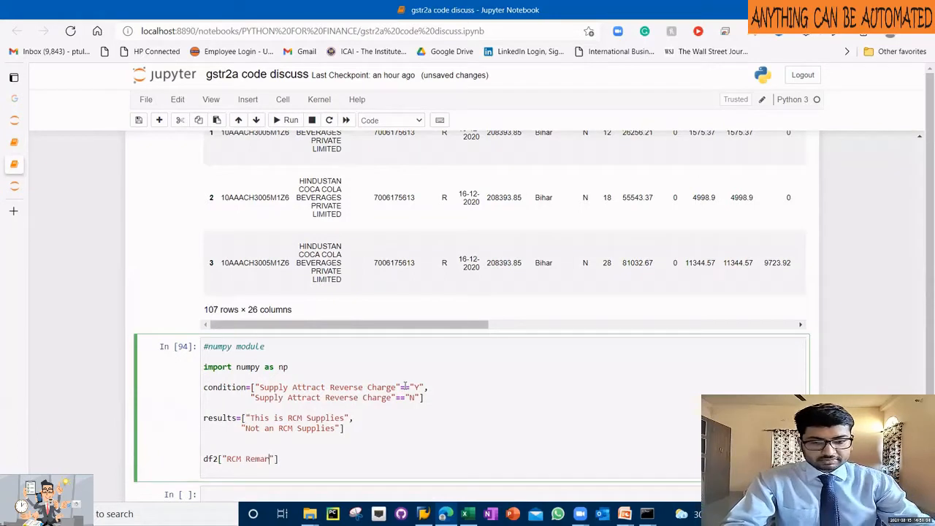
type("ks")
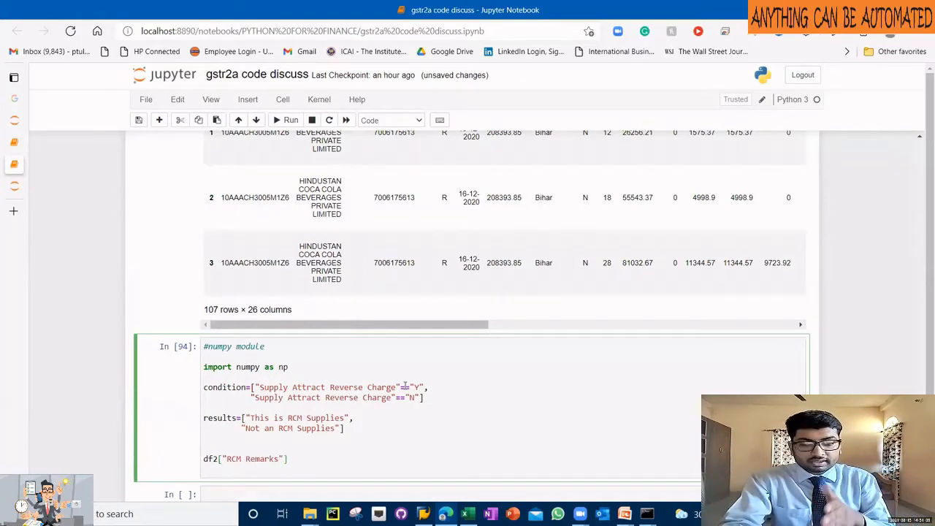
type("=np.s")
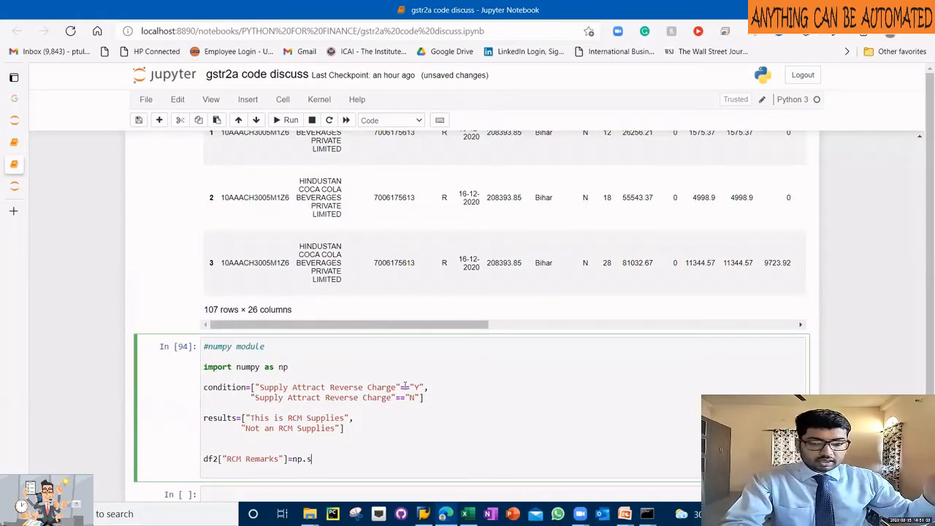
type("elect(c")
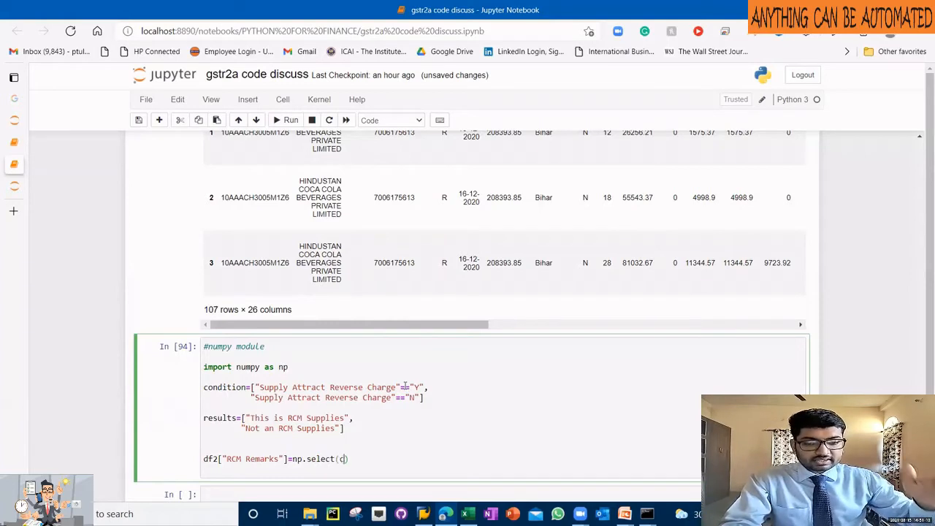
type("onditions,")
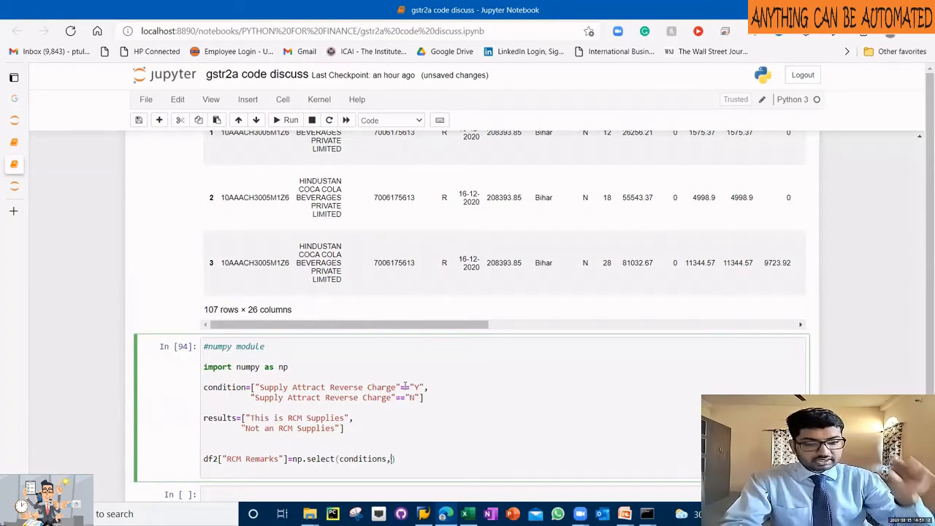
type("results")
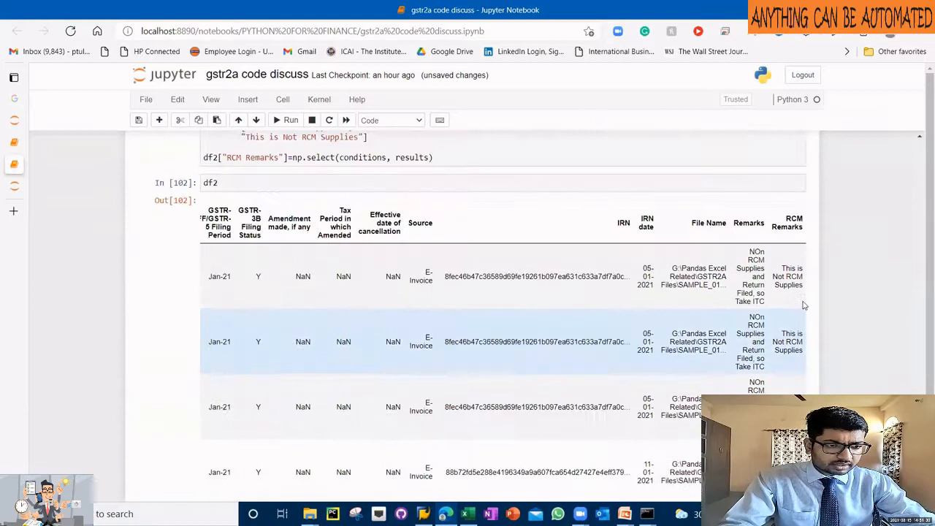
Step: Scroll through the df2 output to review the filled RCM Remarks column
scroll("down", 3)
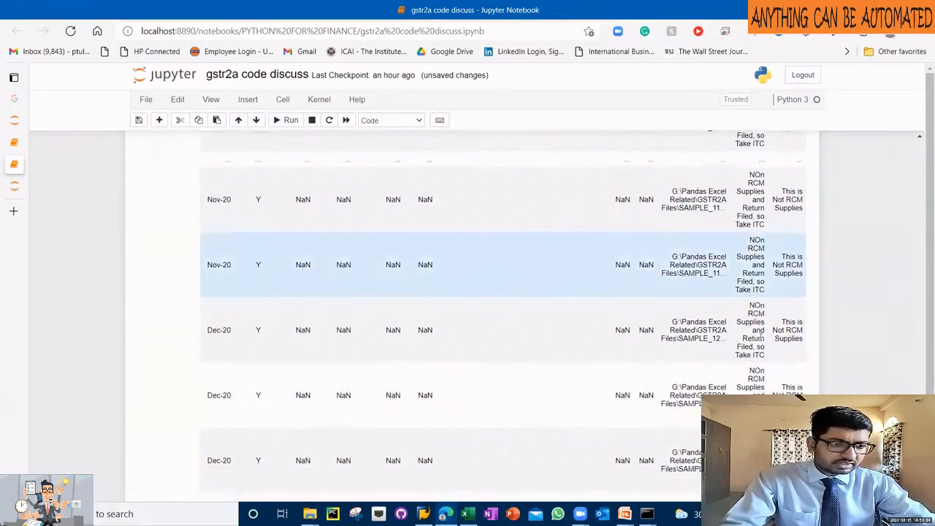
scroll("down", 3)
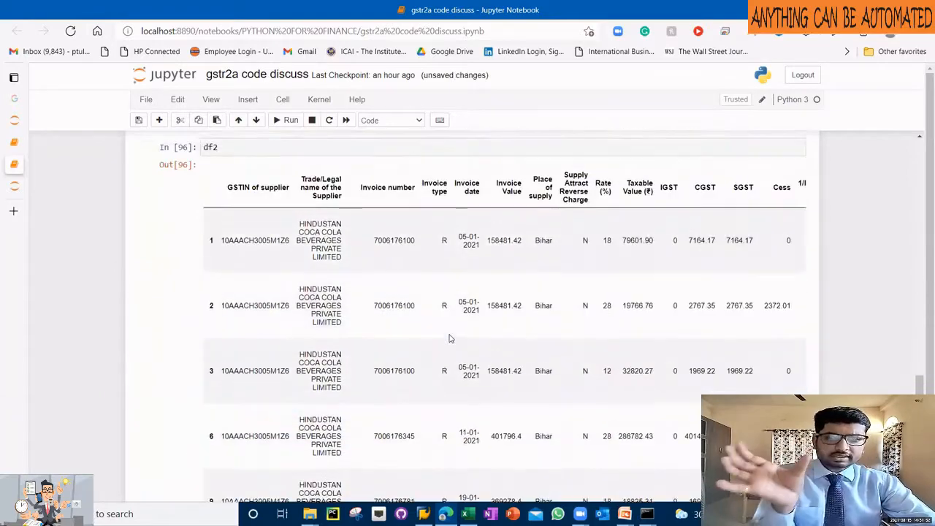
scroll("right", 3)
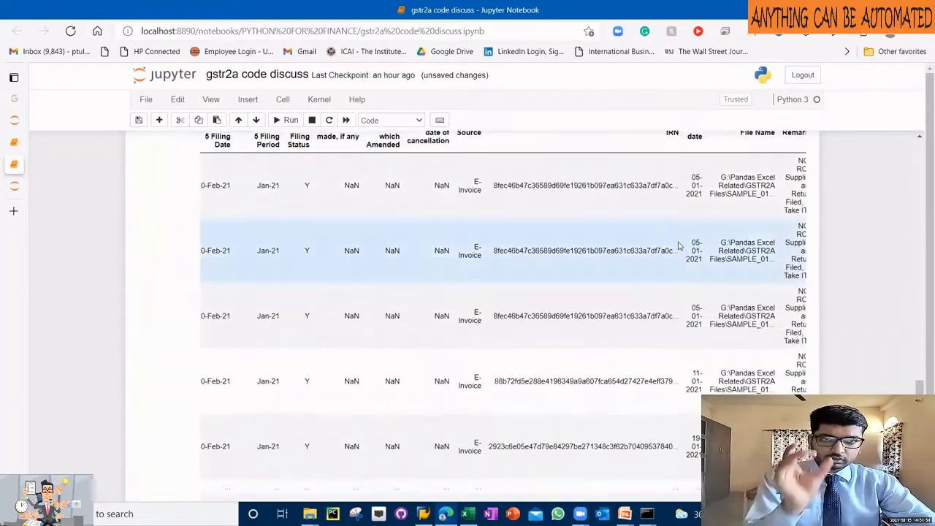
scroll("down", 3)
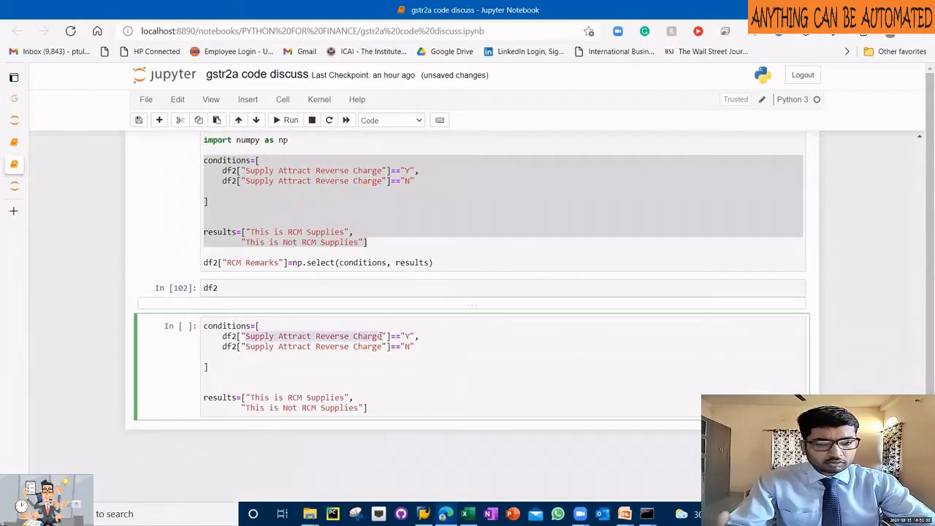
Step: Define GSTR-1/IFF/GSTR-5 Filing Status Y/N conditions with 'GST ITC can be / cannot be taken' results
type("GSTR-1/IFF/GSTR-5 Filing Status\"]==\"Y\",")
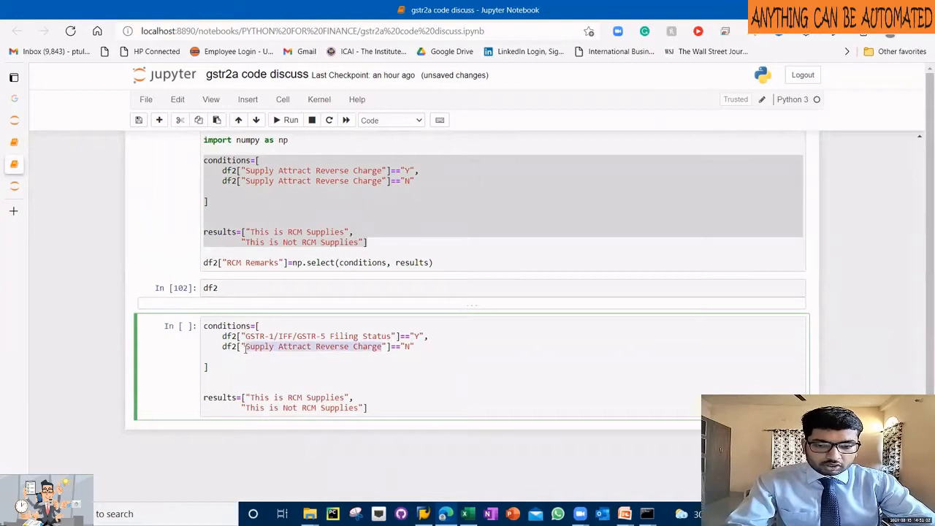
type("GSTR-1/IFF/GSTR-5 Filing Status\"]==\"N\"")
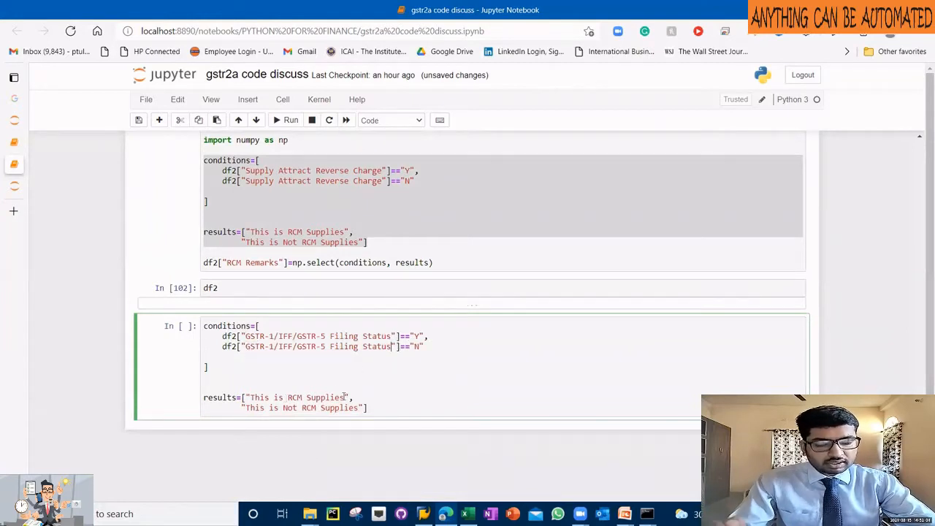
type("GST ITC can be taken")
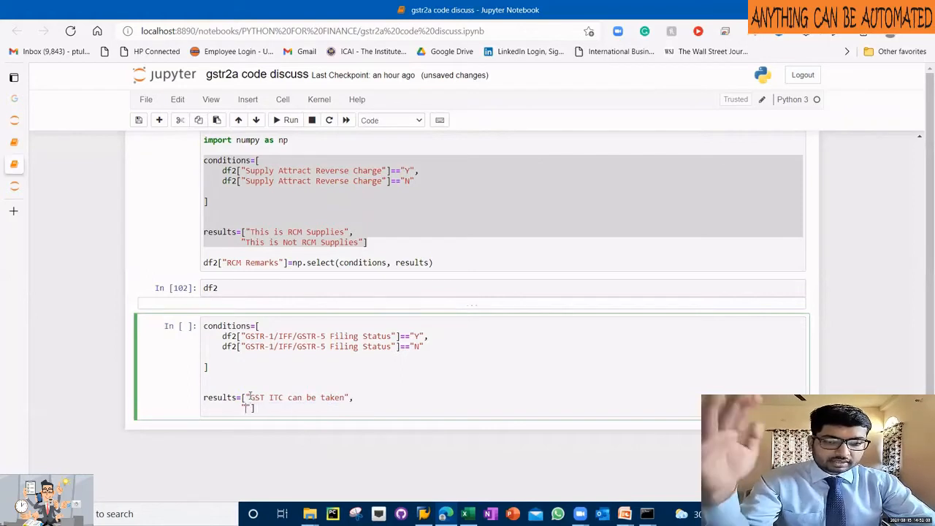
type("GST ITC cannot be taken")
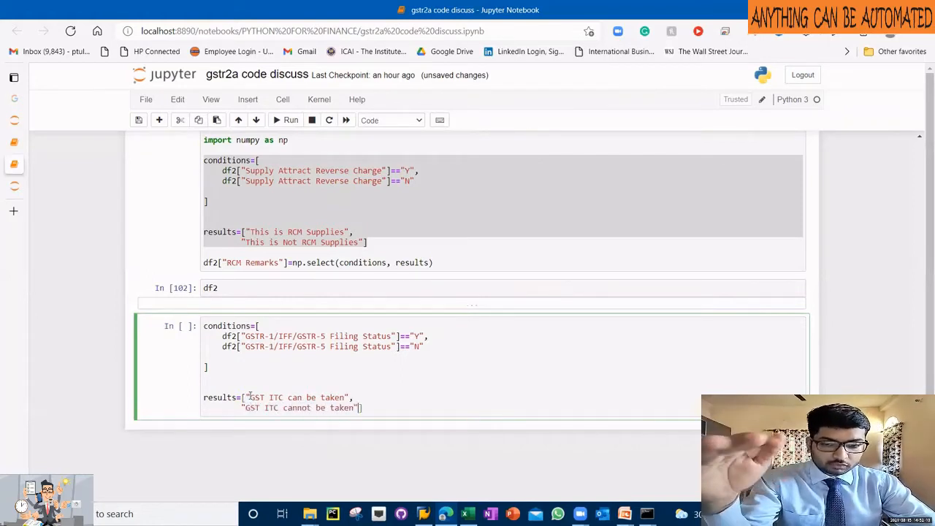
Step: Assign df2['GST Status'] = np.select(conditions, results)
type("df2[\"GST\"]")
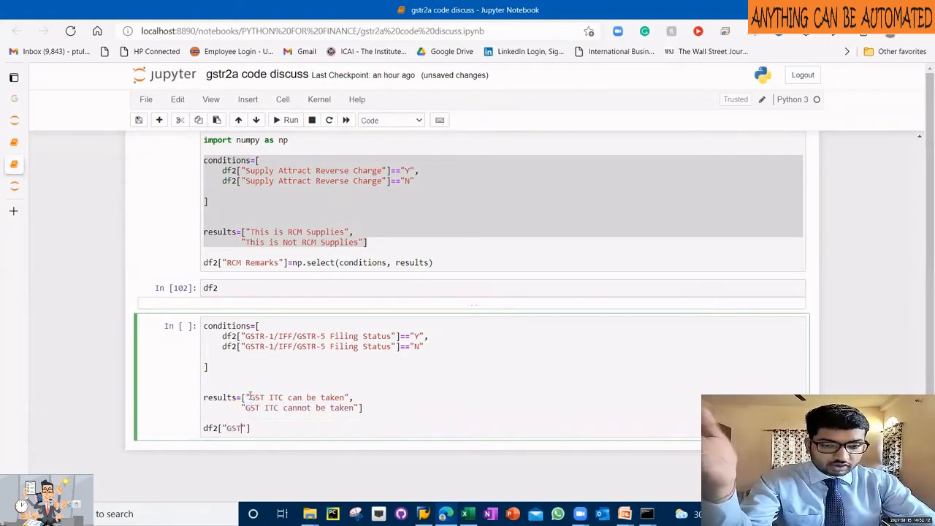
type("Status")
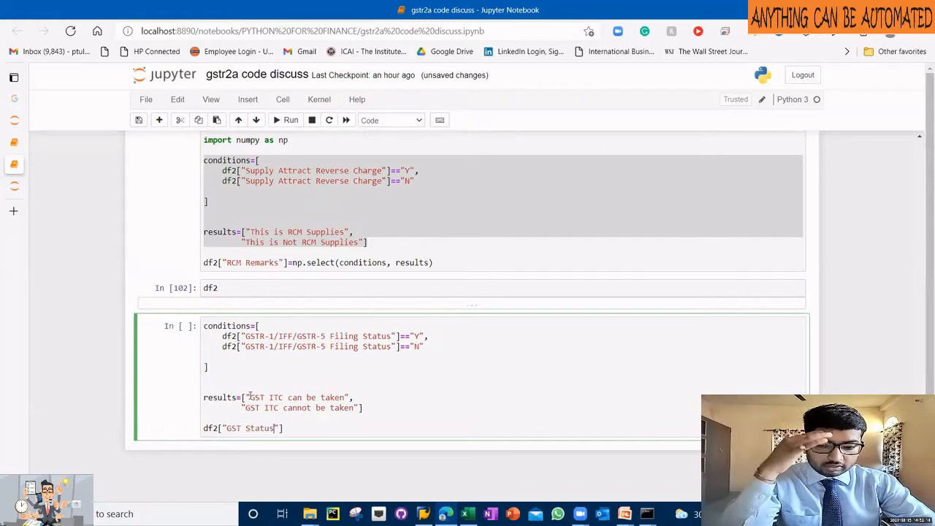
type("=np.select(c")
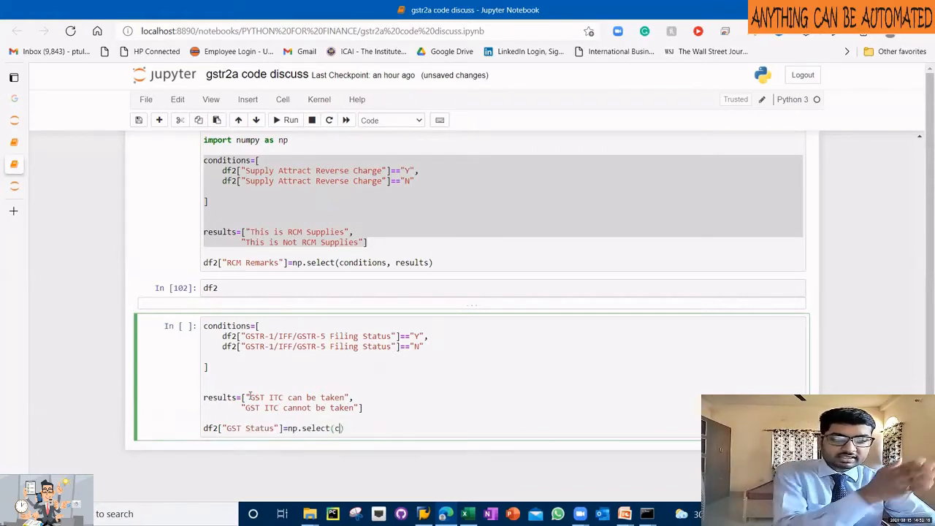
type("onditions,resu")
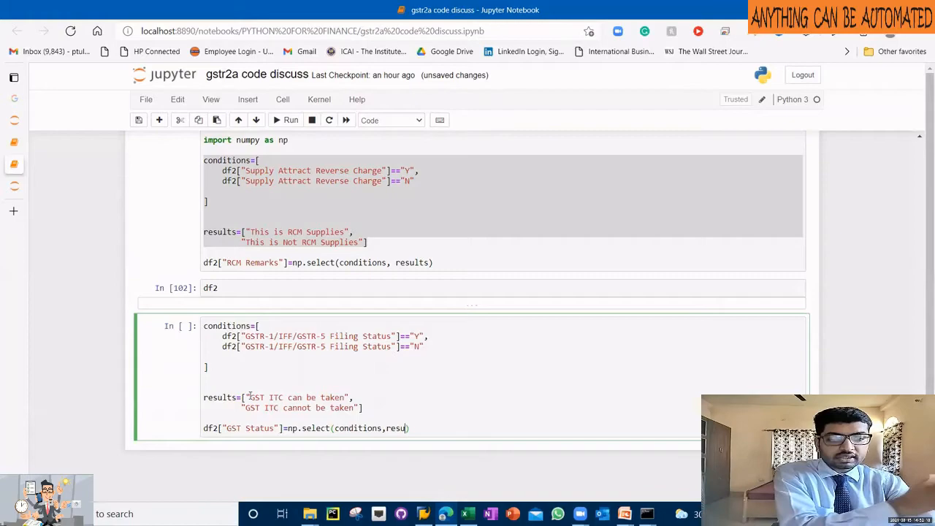
Step: Wrap the second filing-status condition in parentheses for combining another test
left_click(290, 120)
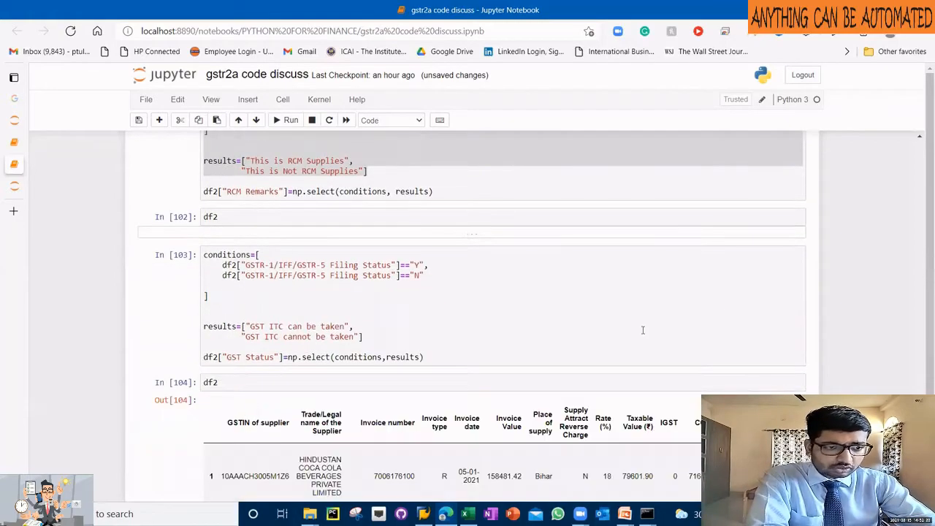
scroll("down", 3)
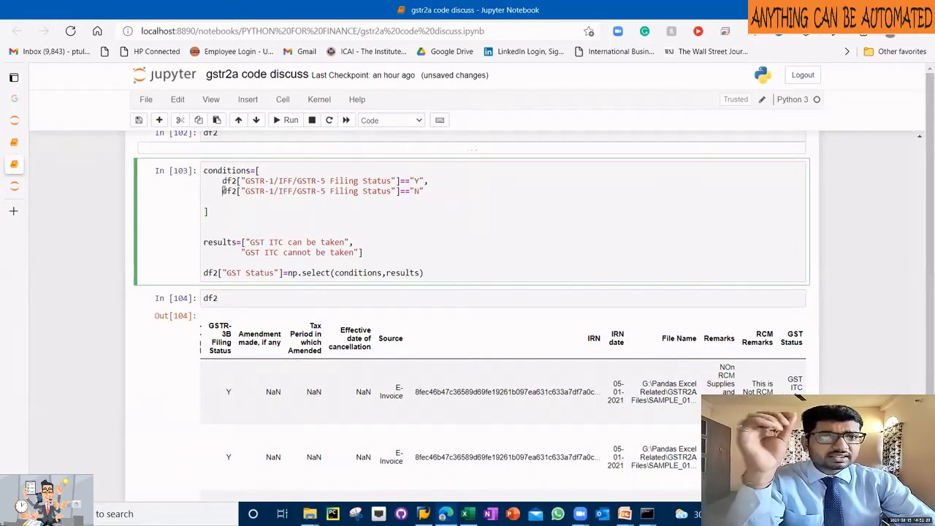
type(")")
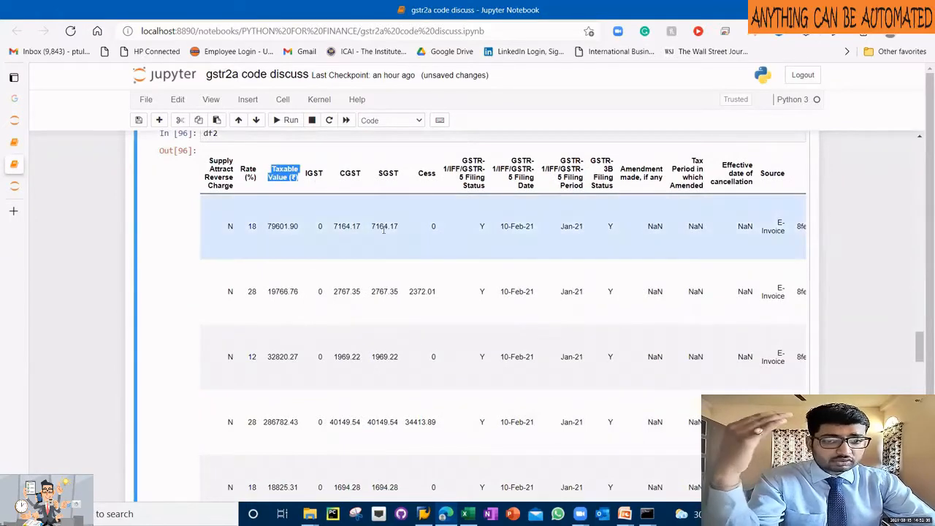
Step: Combine condition two with Taxable Value (₹) > 100000 and a 'Mail to the Supplier' result
scroll("down", 3)
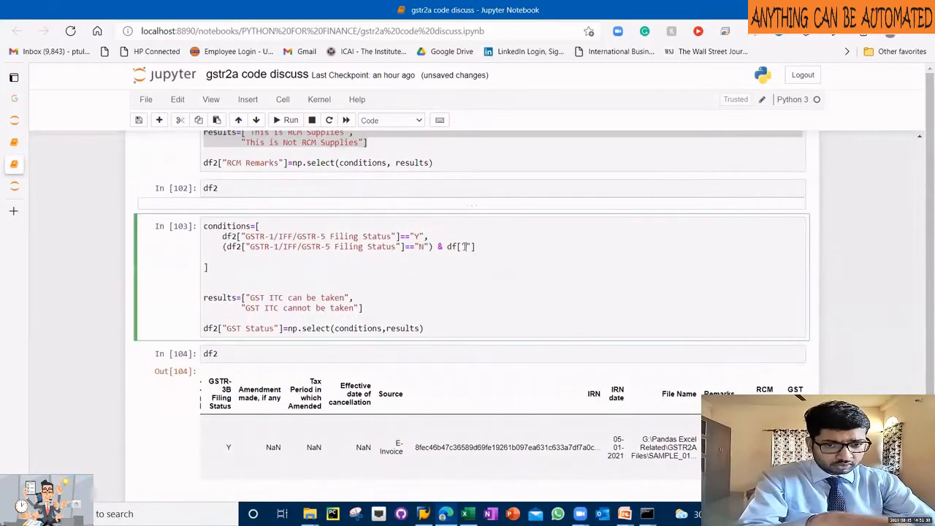
type("\"Taxable Value (₹)\"")
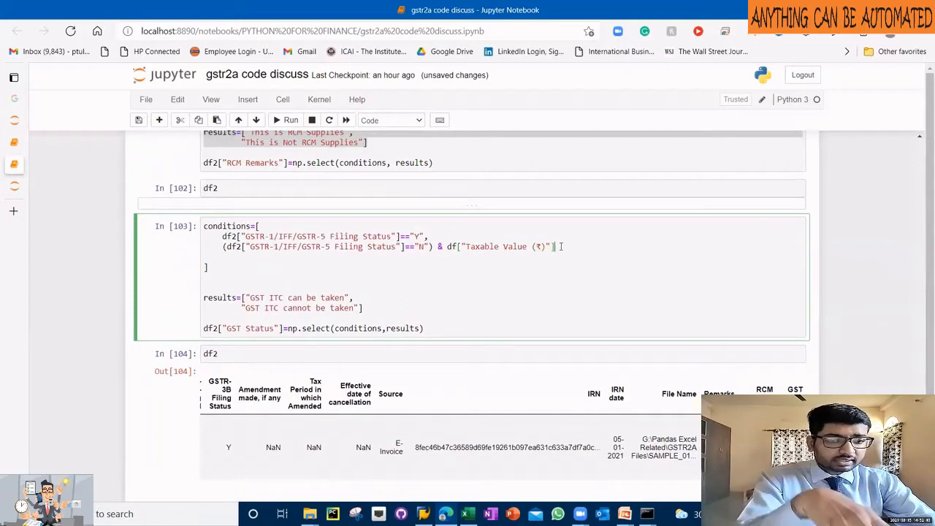
type(">100000))")
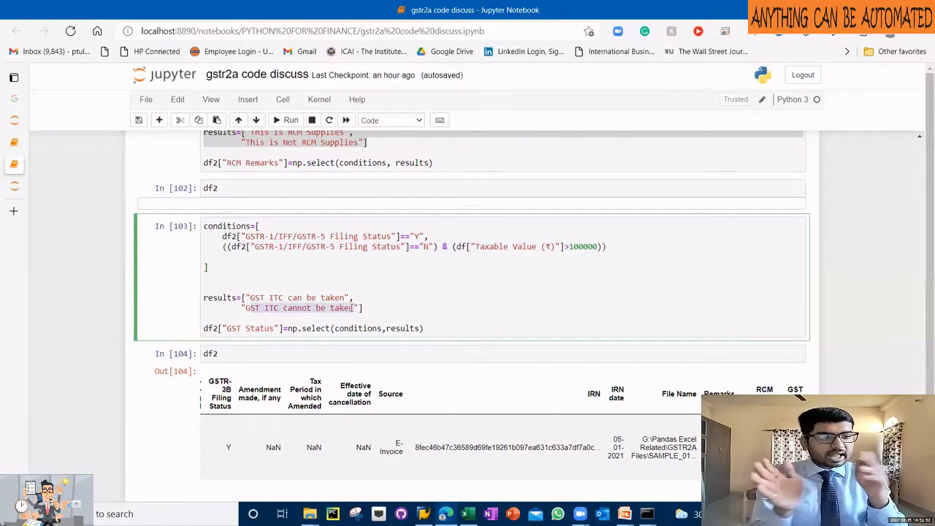
type("Mail to the Supplier")
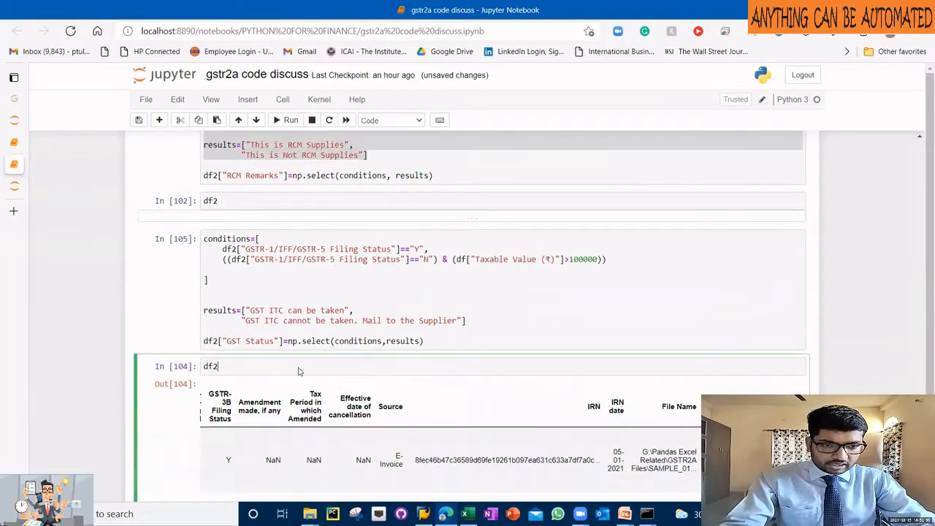
Step: Append a reverse-charge 'Y' condition with the 'ITC can be taken after payment' result
scroll("down", 3)
type("df2[\"Supply Attract Reverse Charge\"]==\"N")
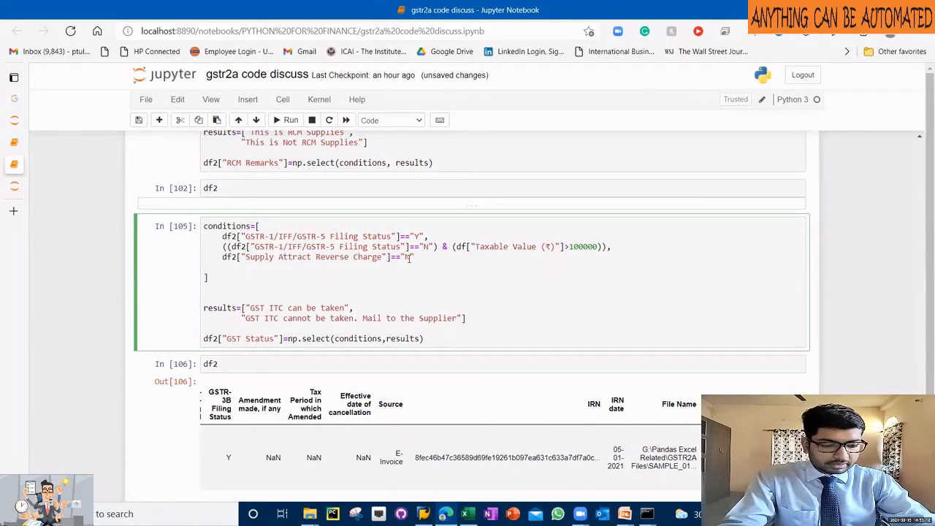
type("Y")
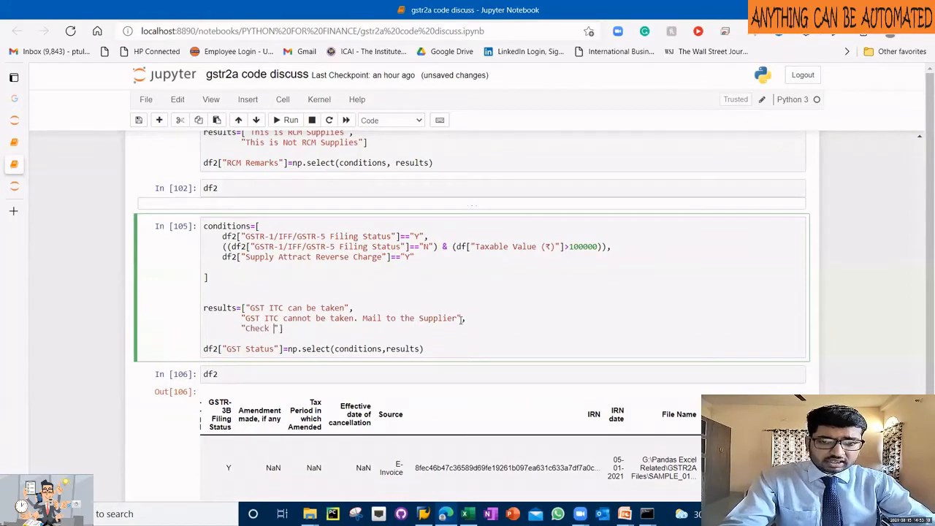
type("ITC can be taken")
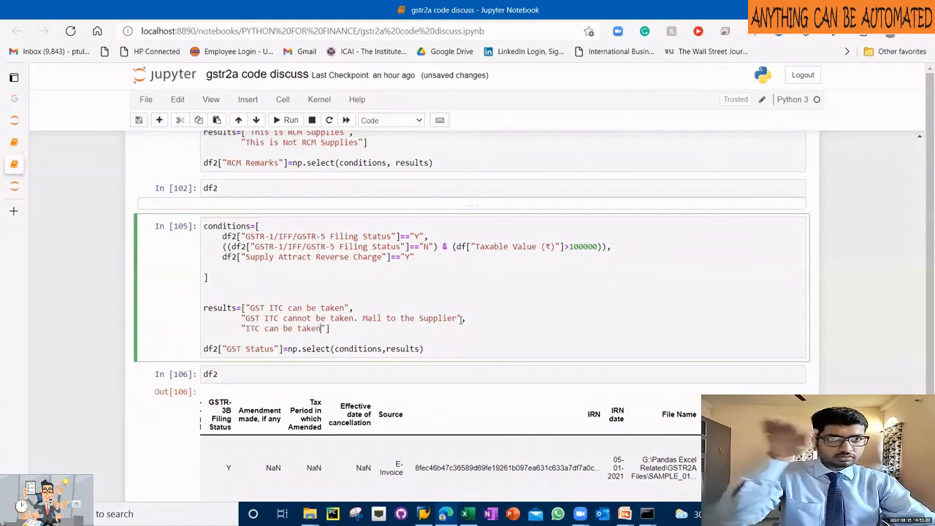
type("after payment")
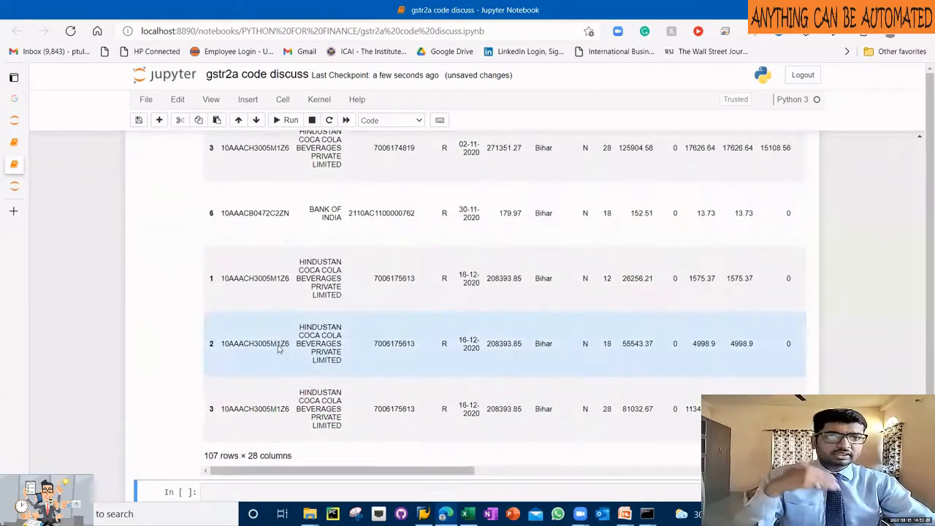
Step: Export df2 to G:\Pandas Excel Related\GSTR2A Files\Nested If.xlsx on sheet 'Ifs' without index and open the workbook
type("df2.to_excel(\"")
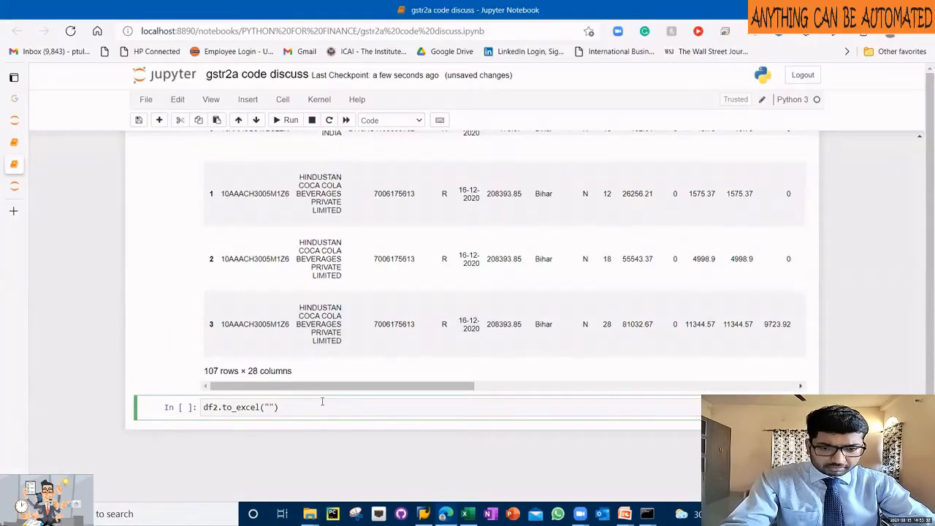
type("r\"G:\\Pandas Excel Related\\GSTR2A Files\\\"")
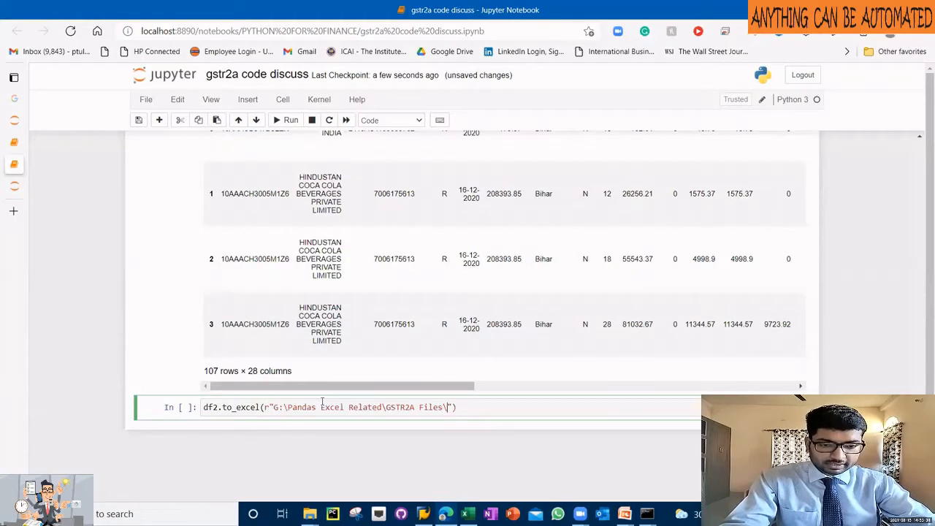
type("Nested If.")
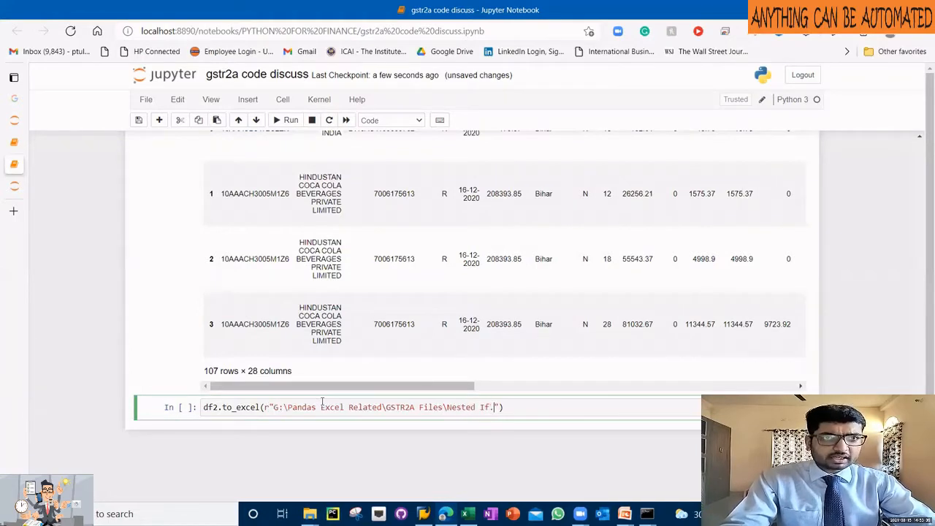
type("xlsx")
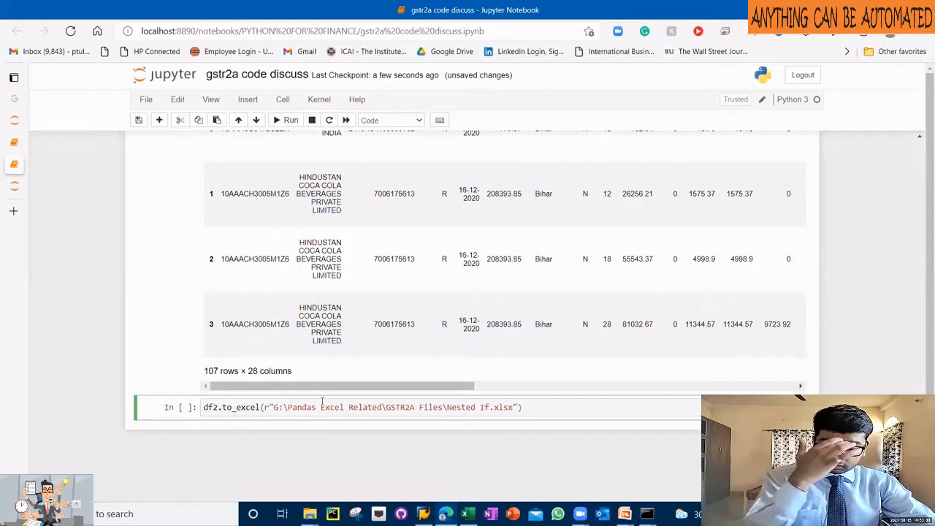
type(",sheet_")
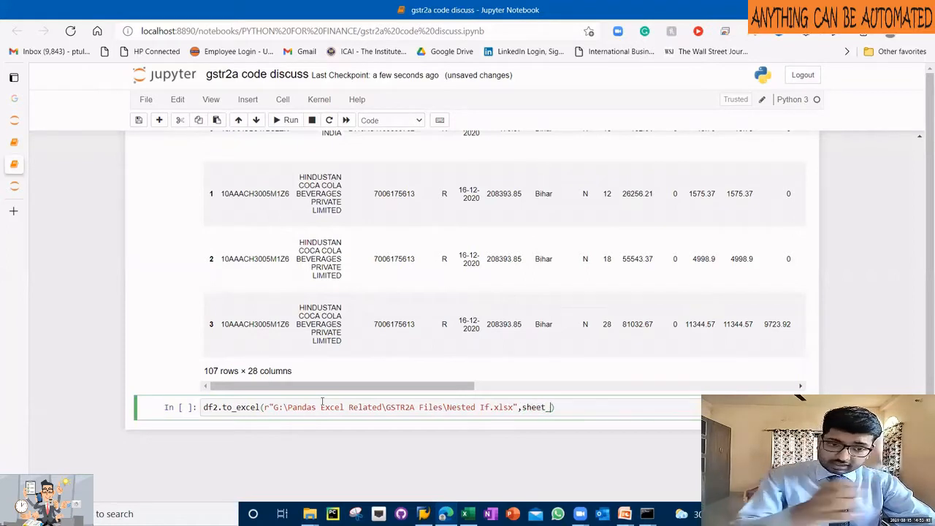
type("name=\"I")
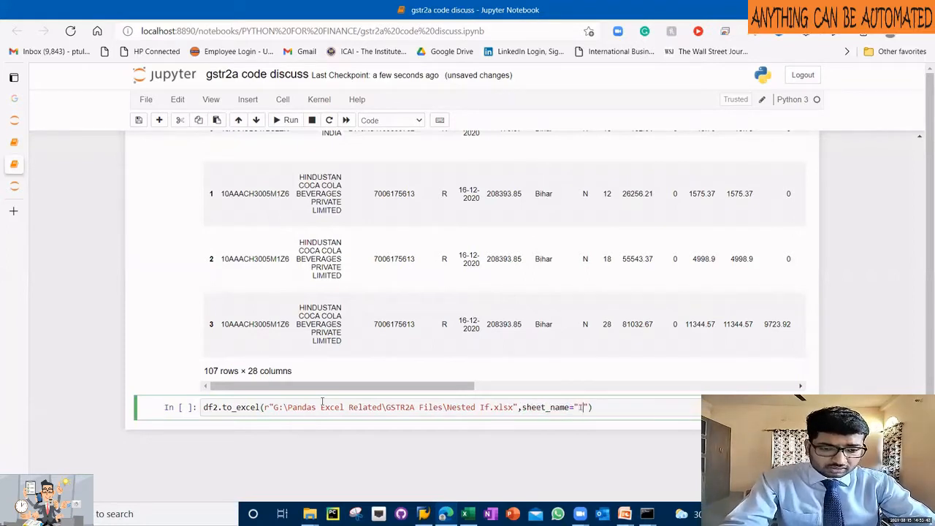
type("fs\",index=")
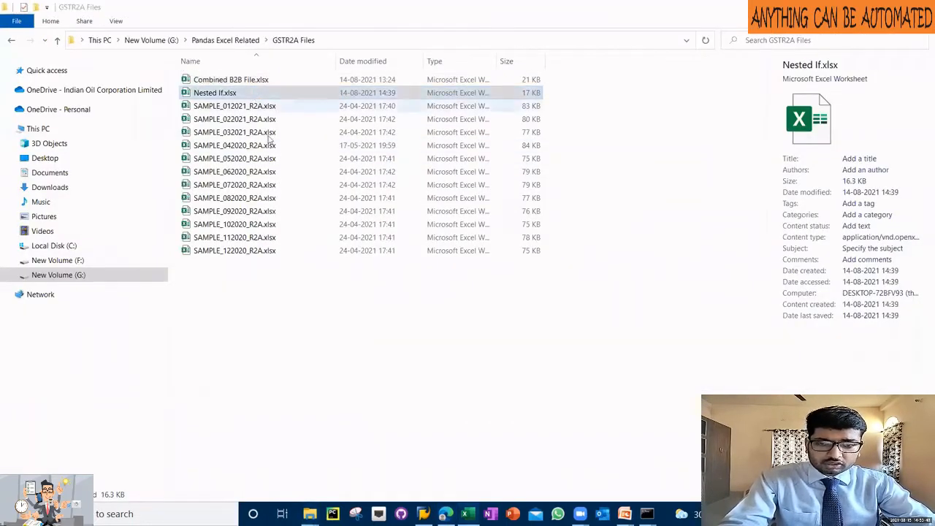
double_click(214, 92)
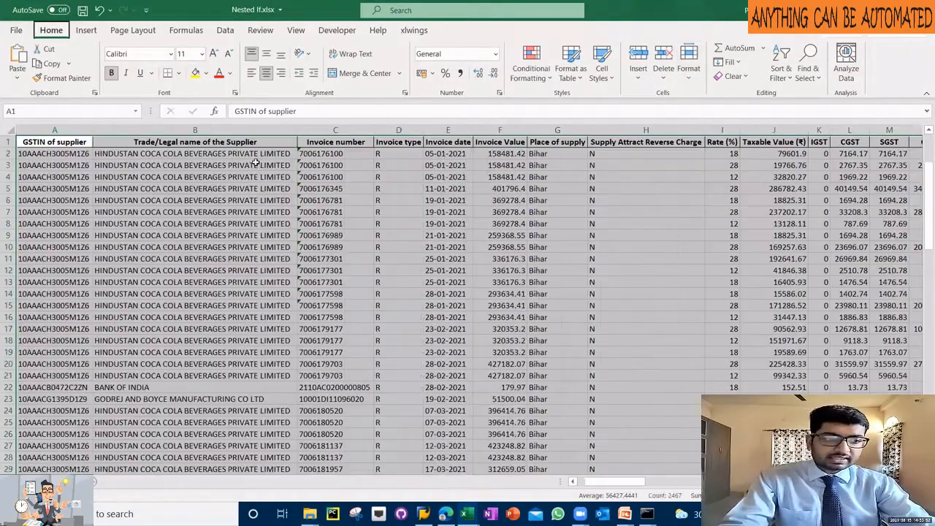
scroll("right", 3)
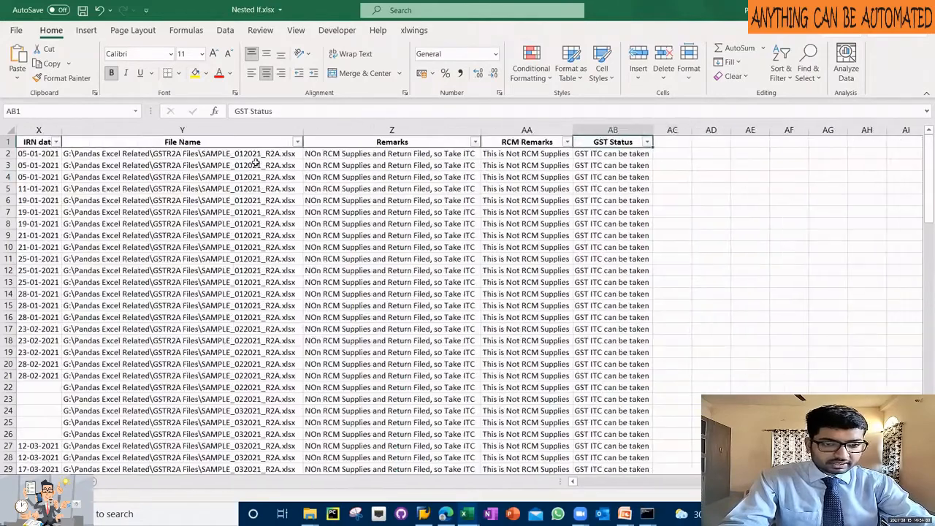
left_click(646, 142)
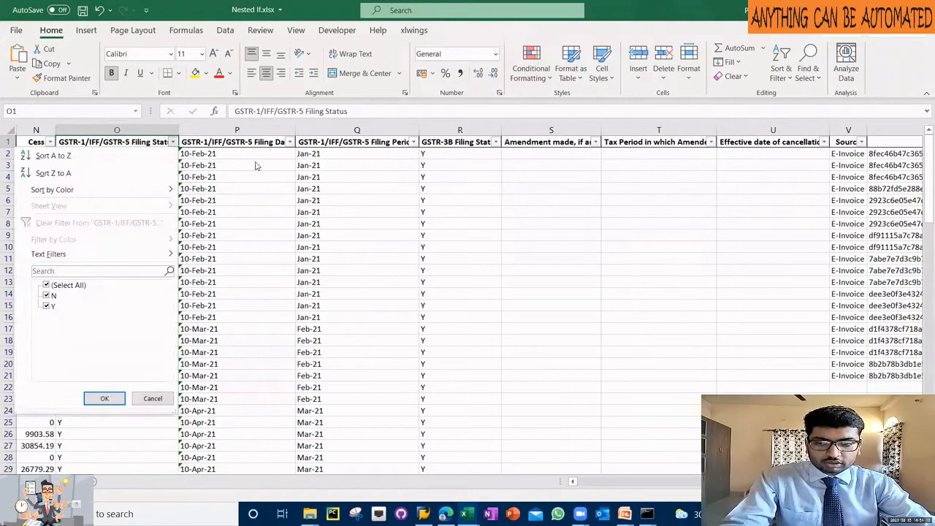
left_click(106, 397)
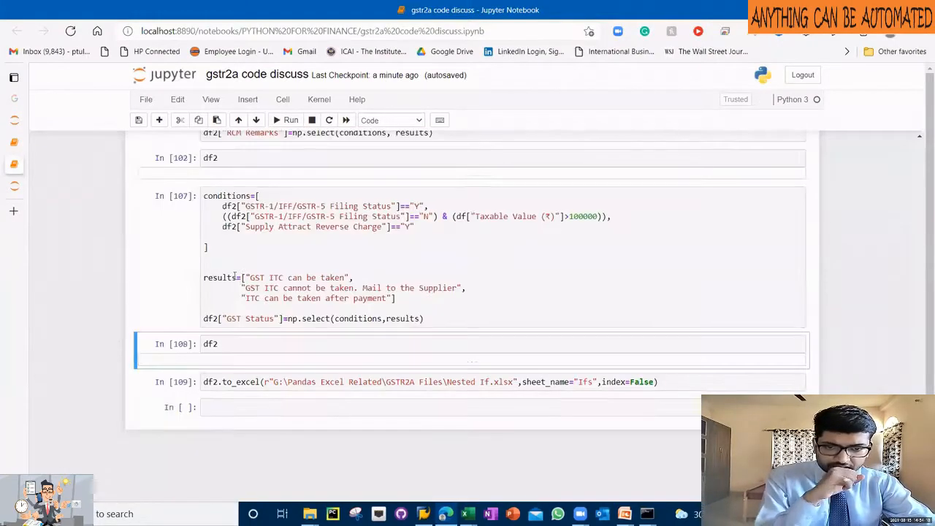
Step: Edit the 100000 taxable-value threshold digits in the second GST Status condition
left_click(328, 286)
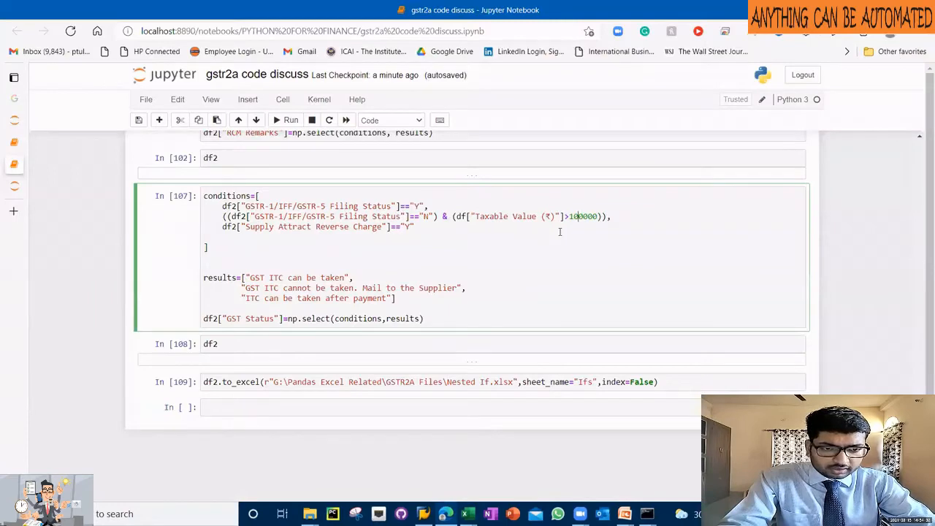
type("0")
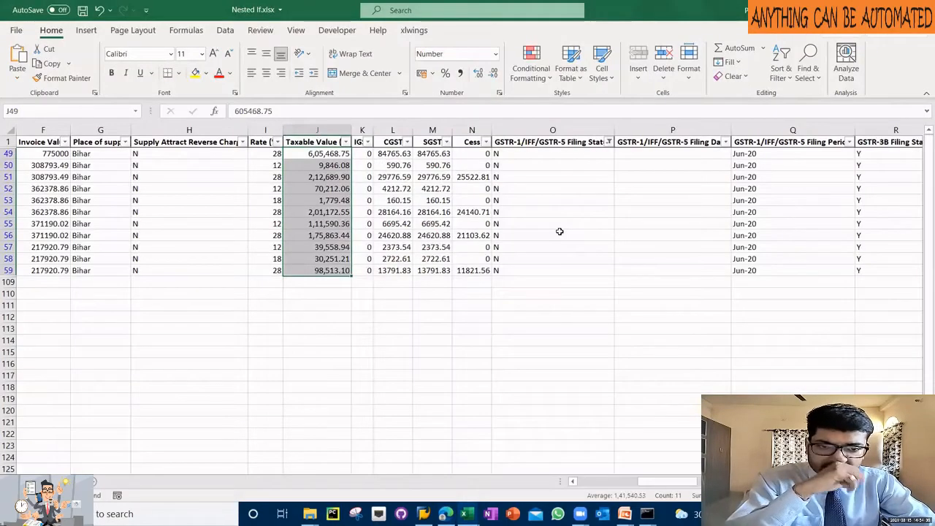
left_click(444, 514)
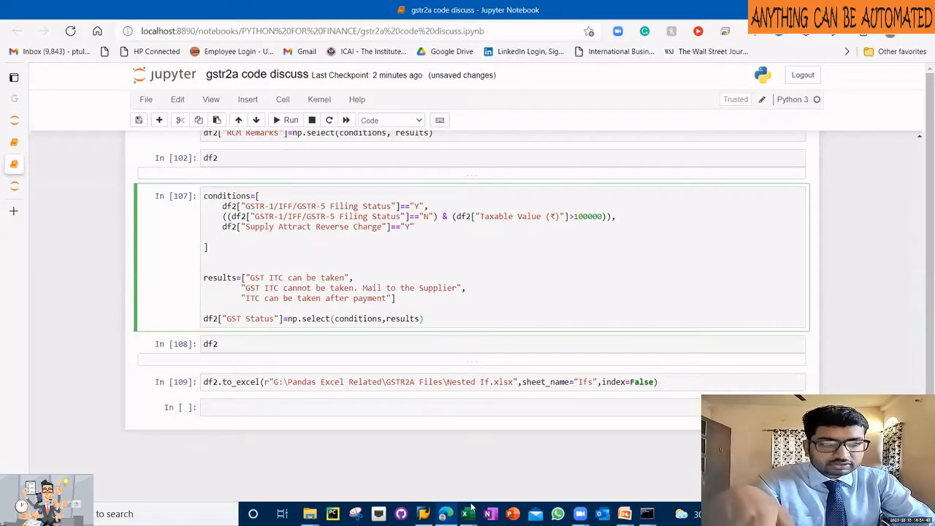
Step: Rerun the corrected GST Status calculation with the df2 Taxable Value reference
left_click(466, 514)
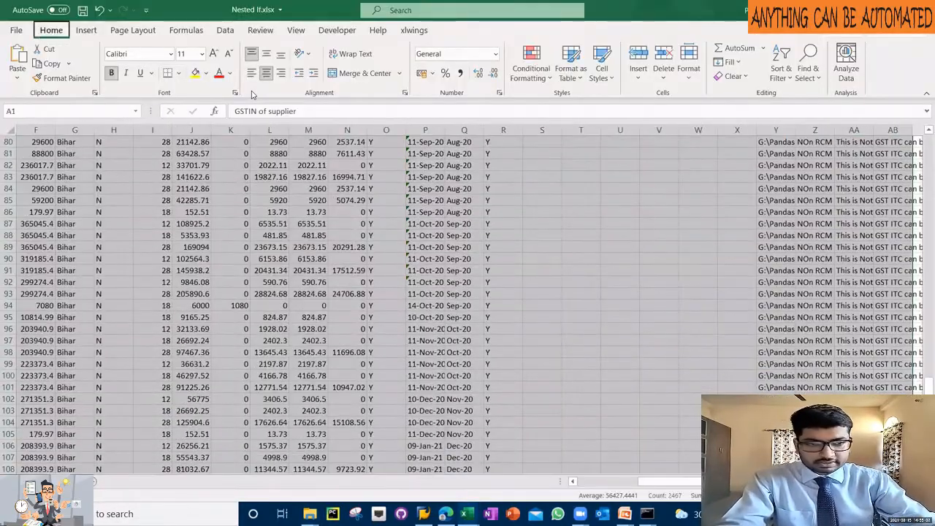
Step: Show the distinct GST Status values via the column's filter dropdown in Nested If.xlsx
left_click(905, 142)
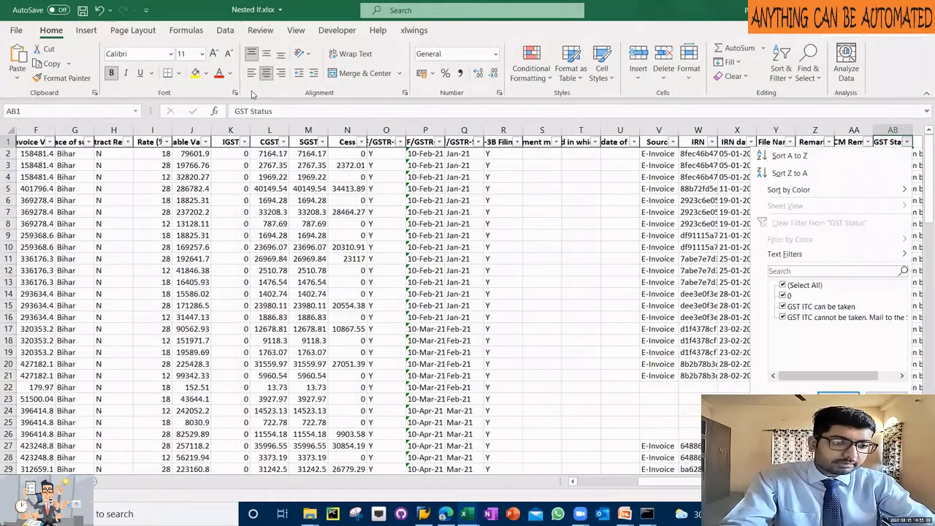